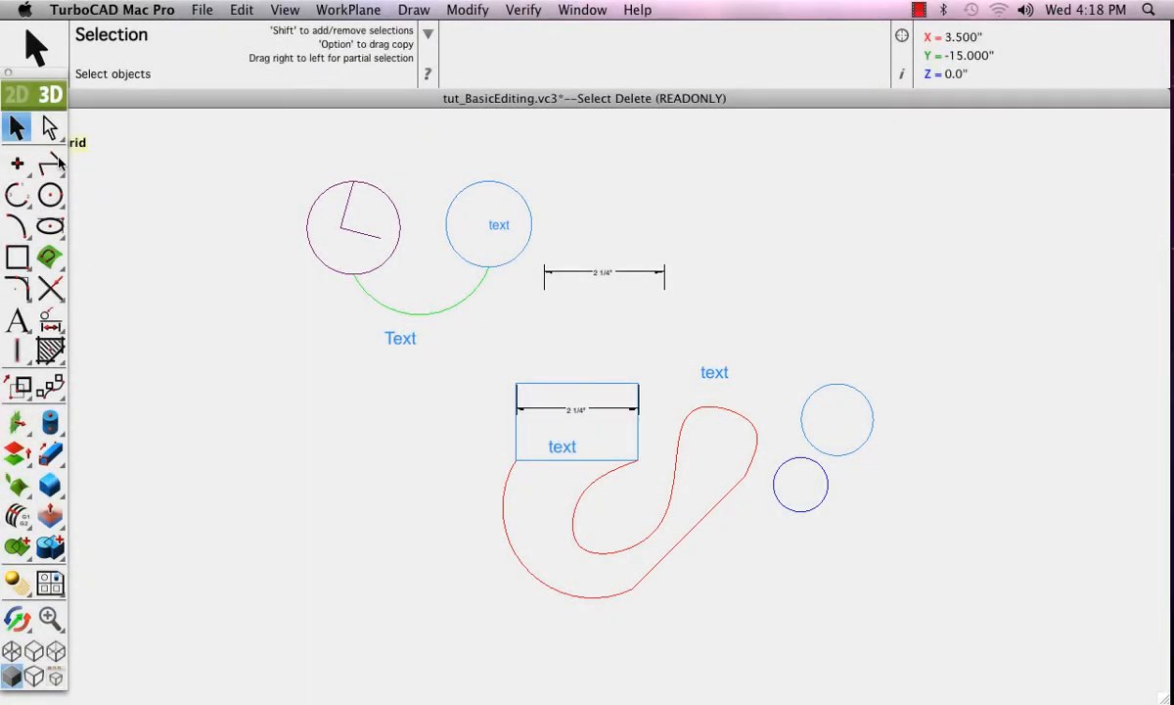
- Tear off the Trim flyout as a floating toolbar, then return to the Select tool
left_click(51, 290)
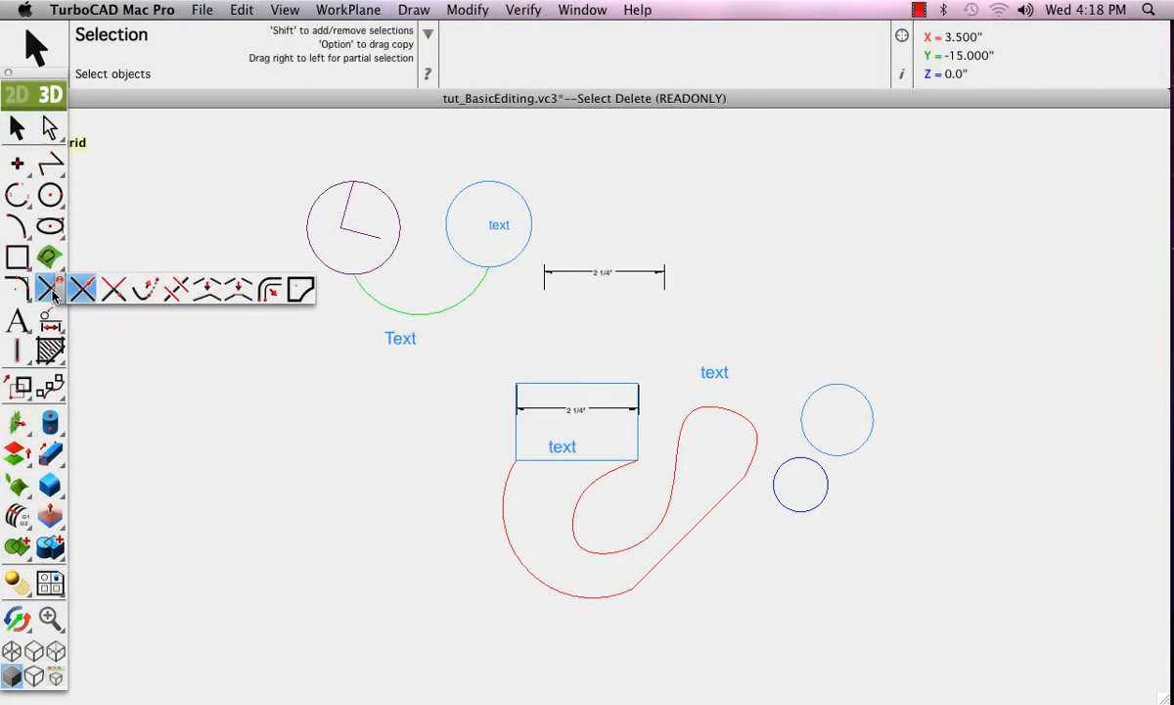
left_click(82, 289)
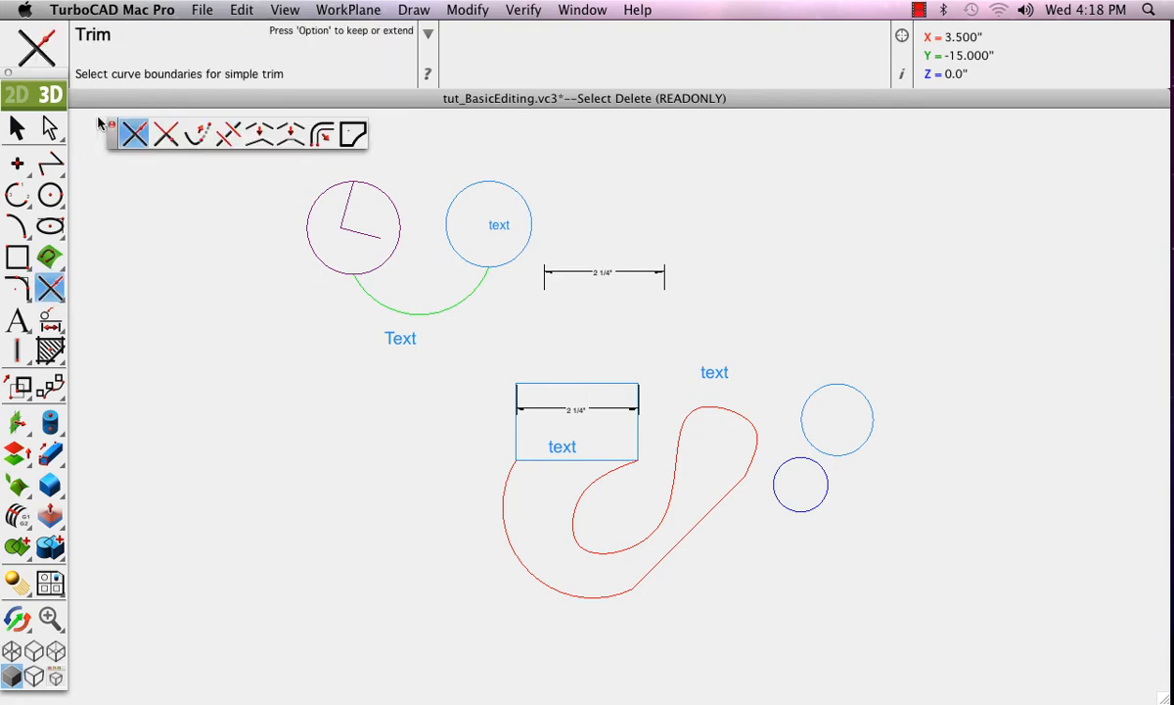
left_click(18, 127)
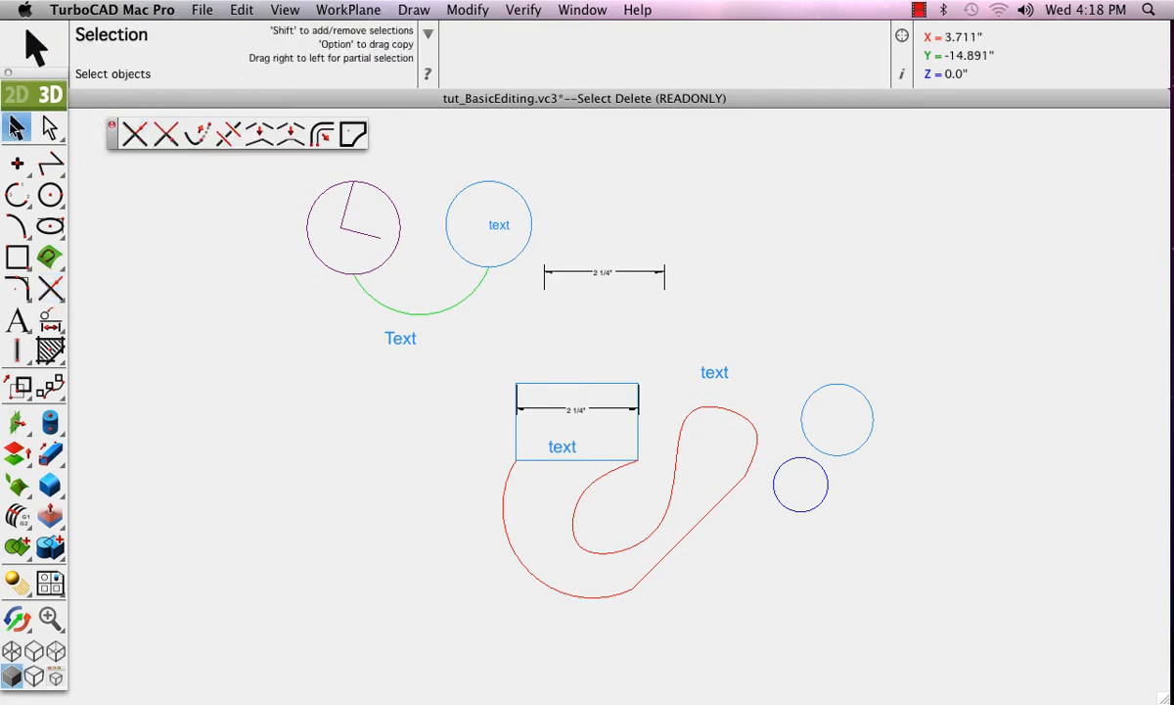
left_click(443, 294)
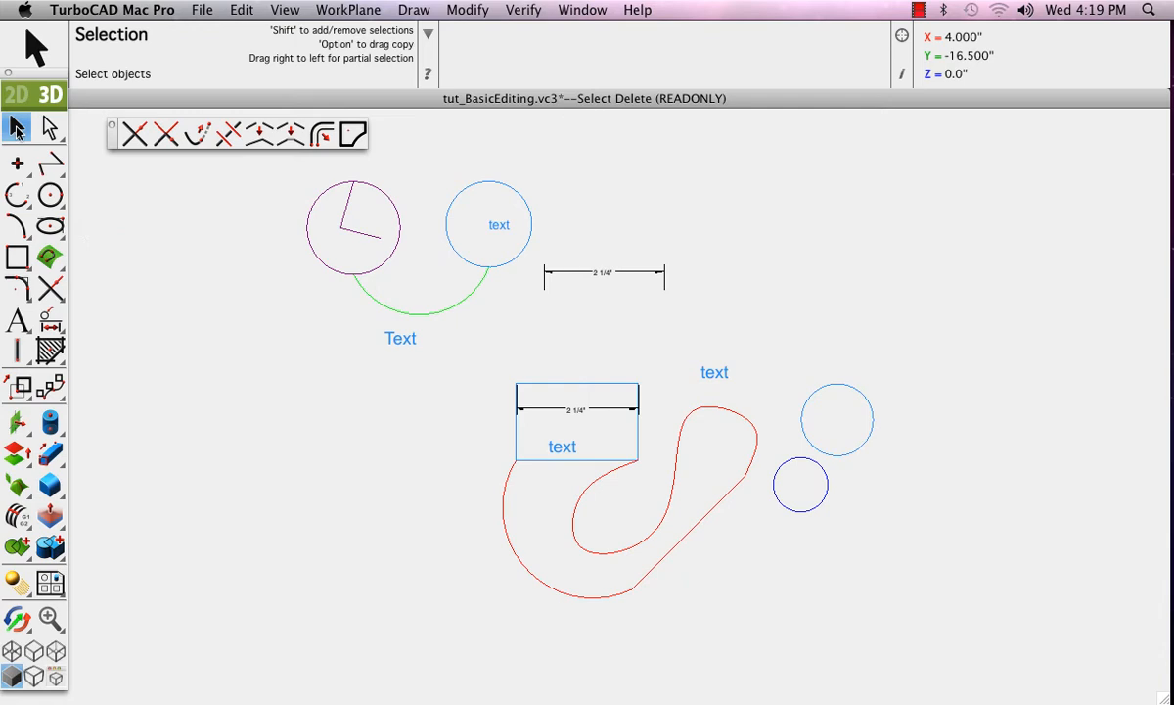
mouse_move(401, 320)
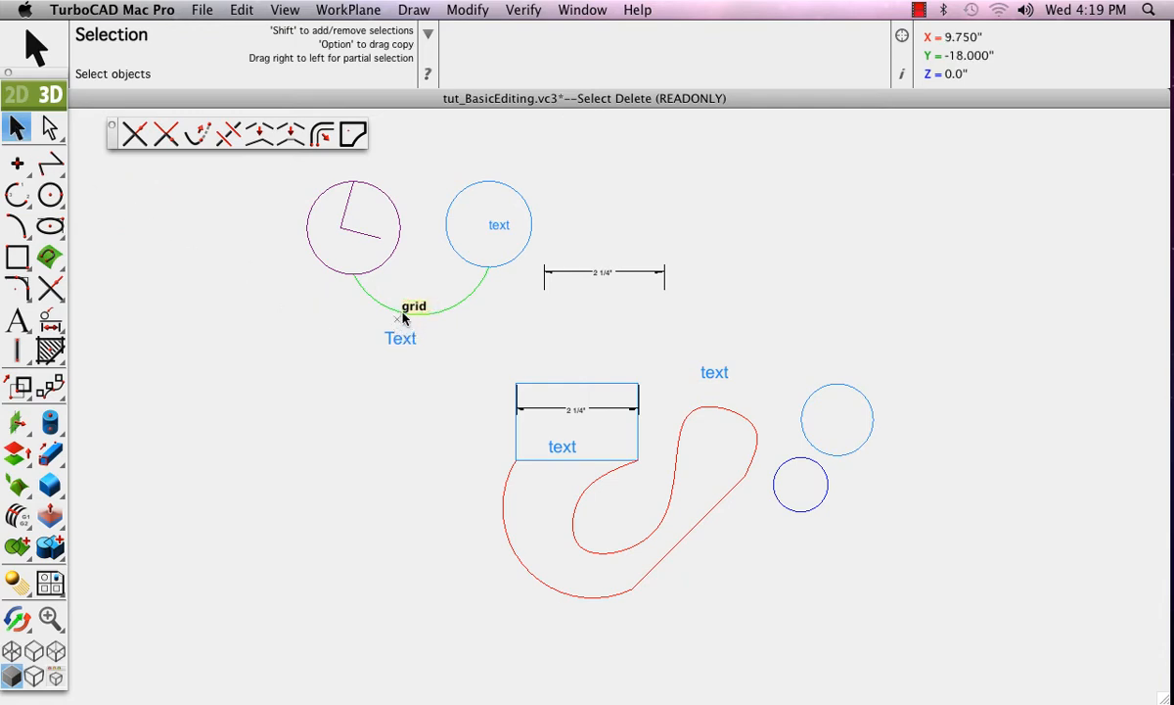
- Select the green arc and Shift-add the purple circle at its left end
left_click(414, 304)
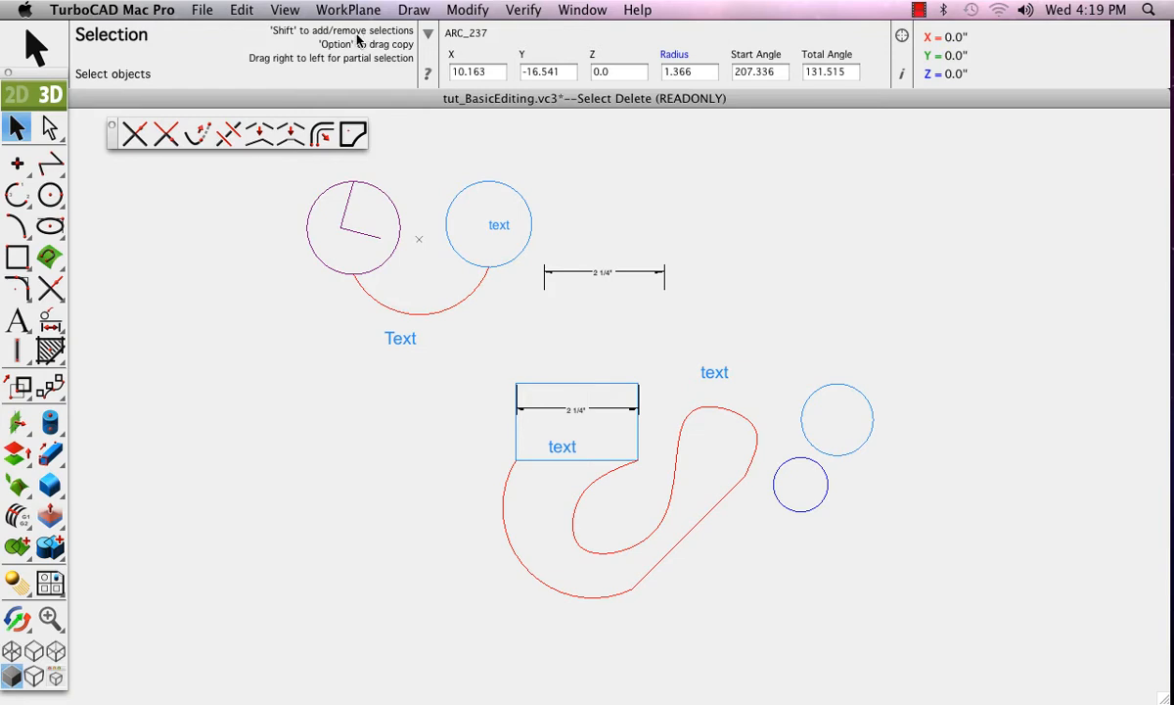
mouse_move(479, 185)
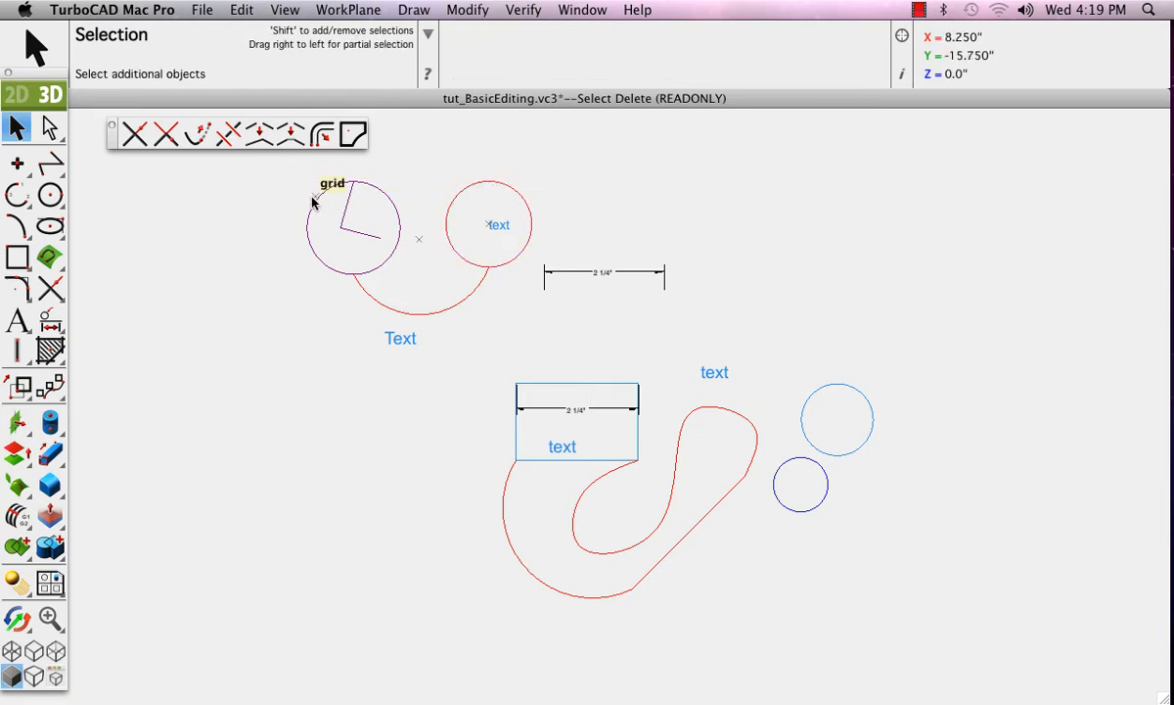
mouse_move(468, 191)
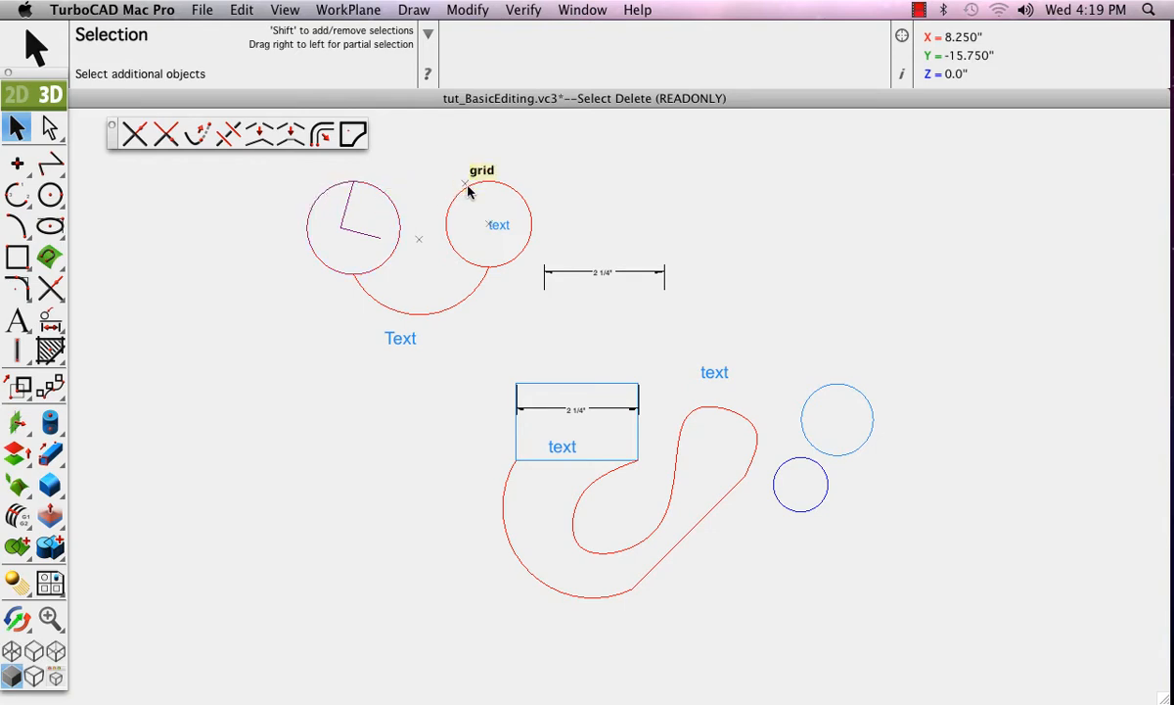
mouse_move(401, 302)
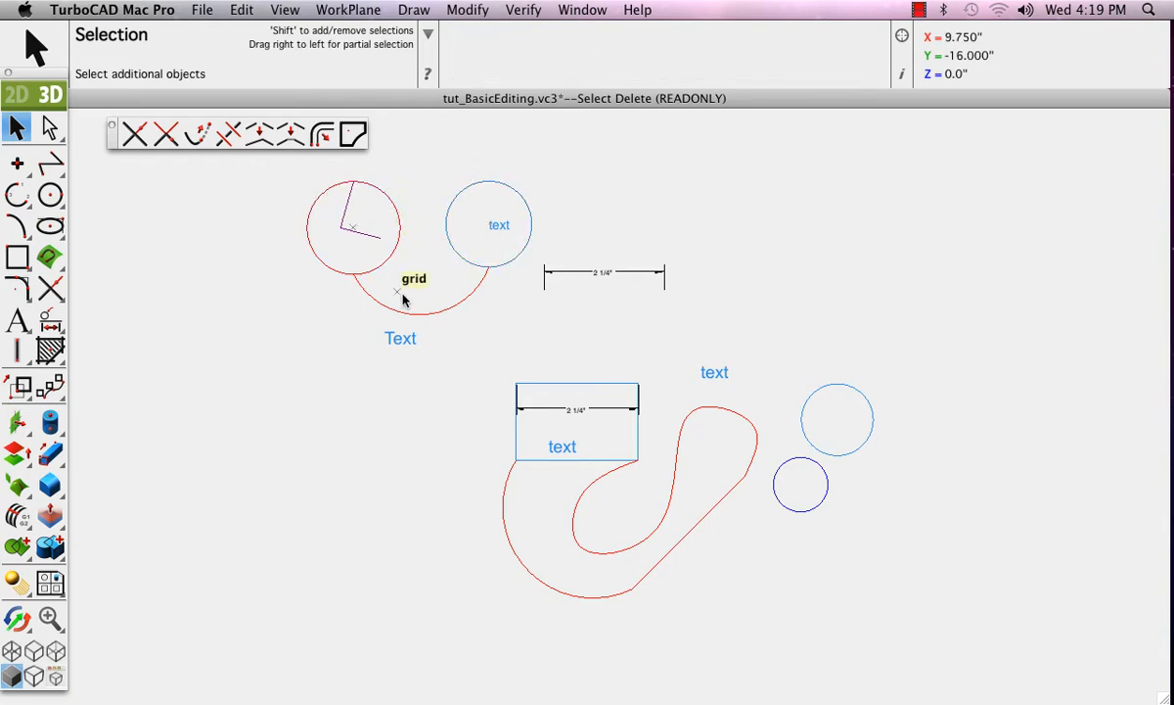
- Deselect the upper objects and select the two circles right of the red curve
left_click(353, 228)
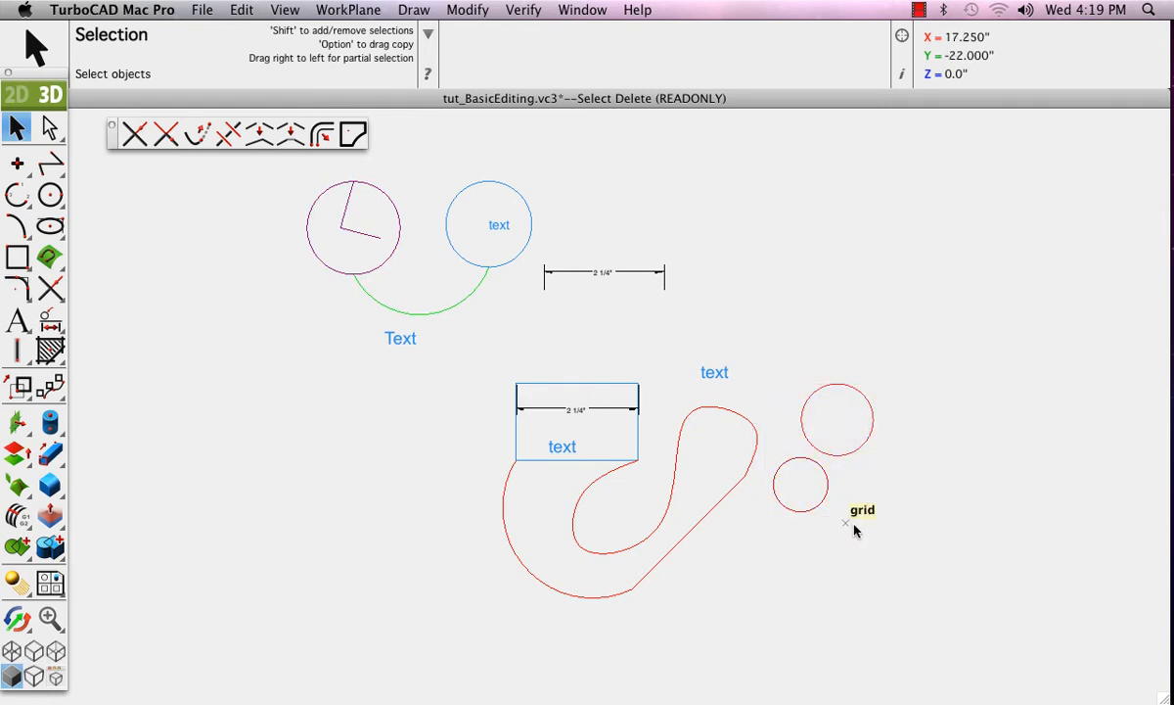
mouse_move(778, 427)
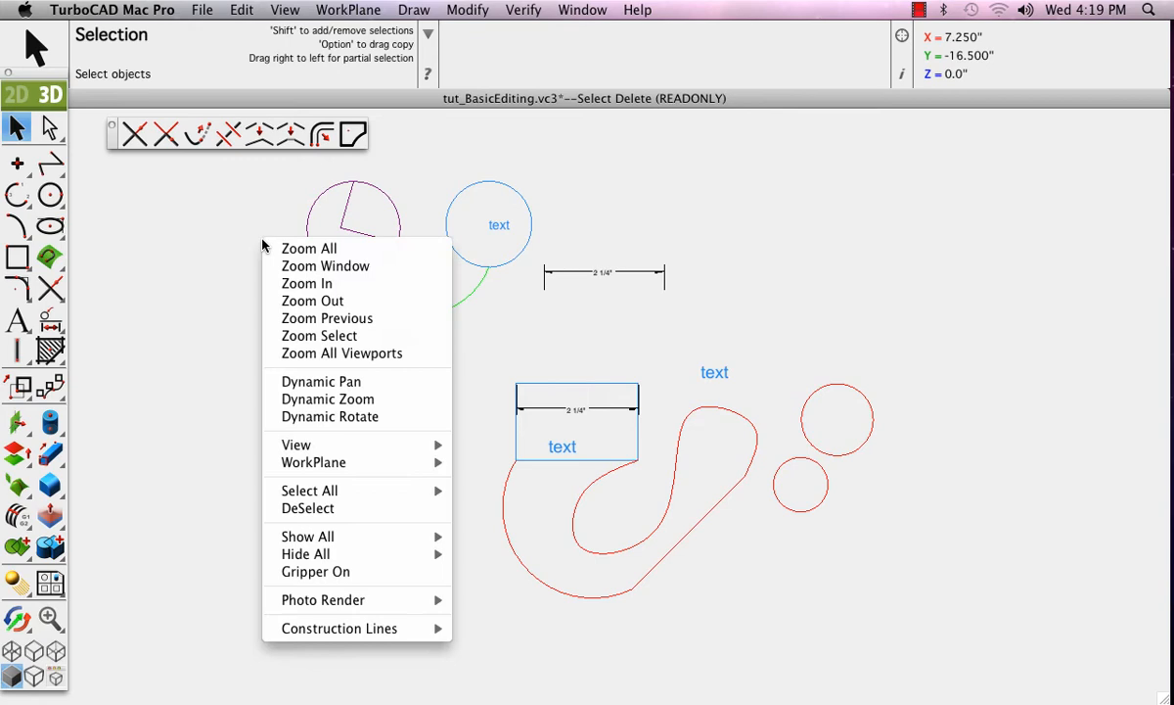
mouse_move(309, 248)
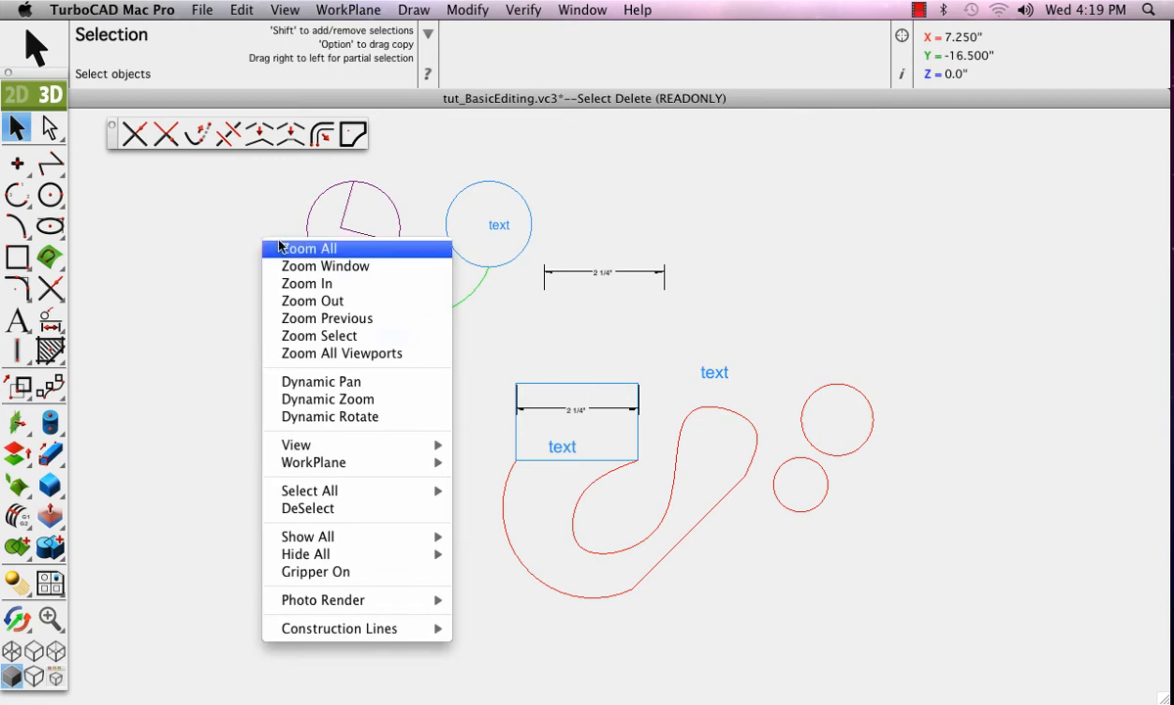
mouse_move(330, 445)
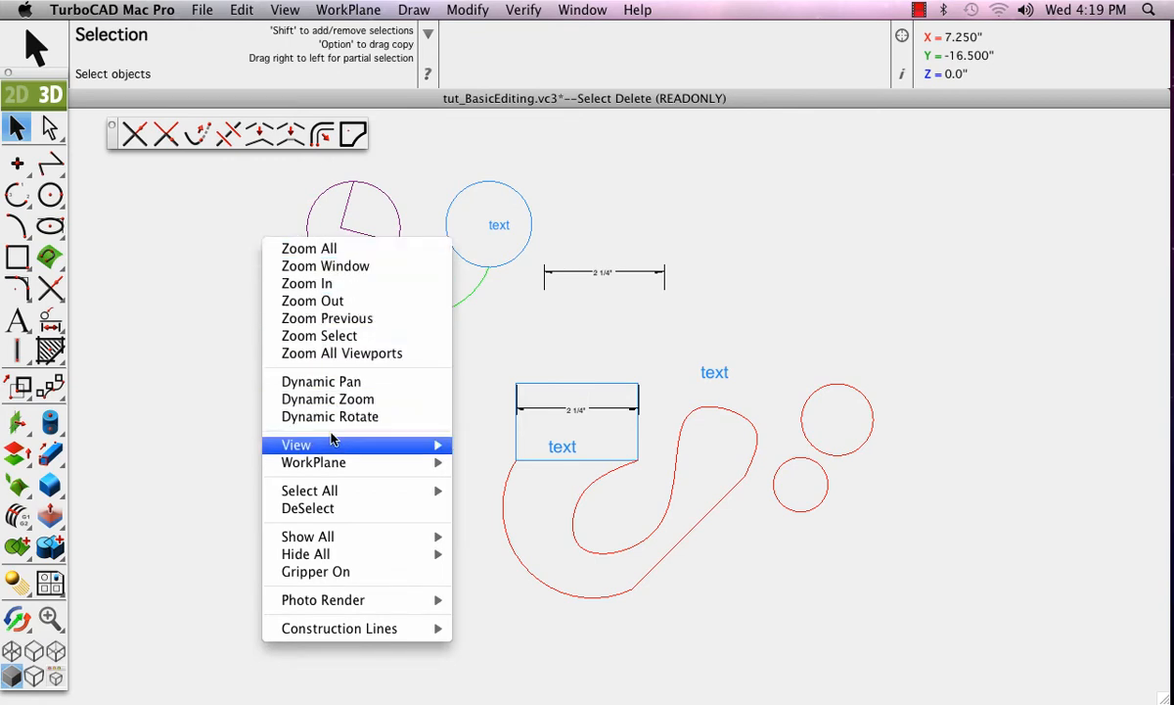
mouse_move(310, 490)
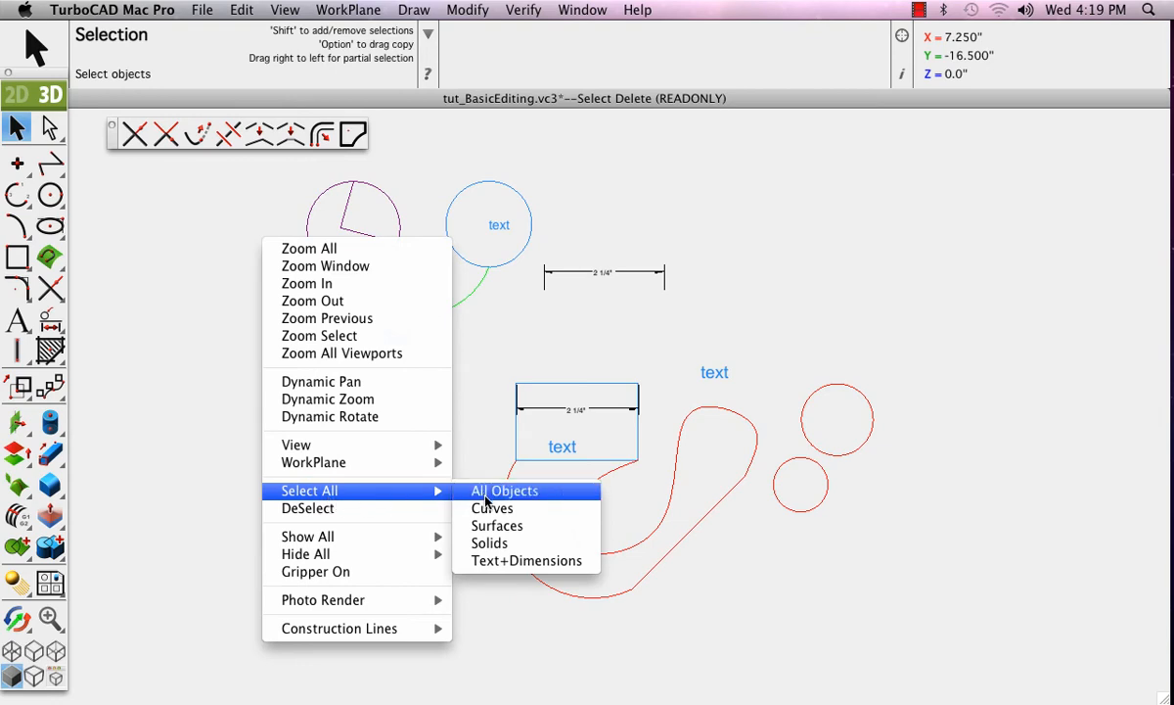
- Select every object in the drawing with Select All > All Objects
left_click(504, 491)
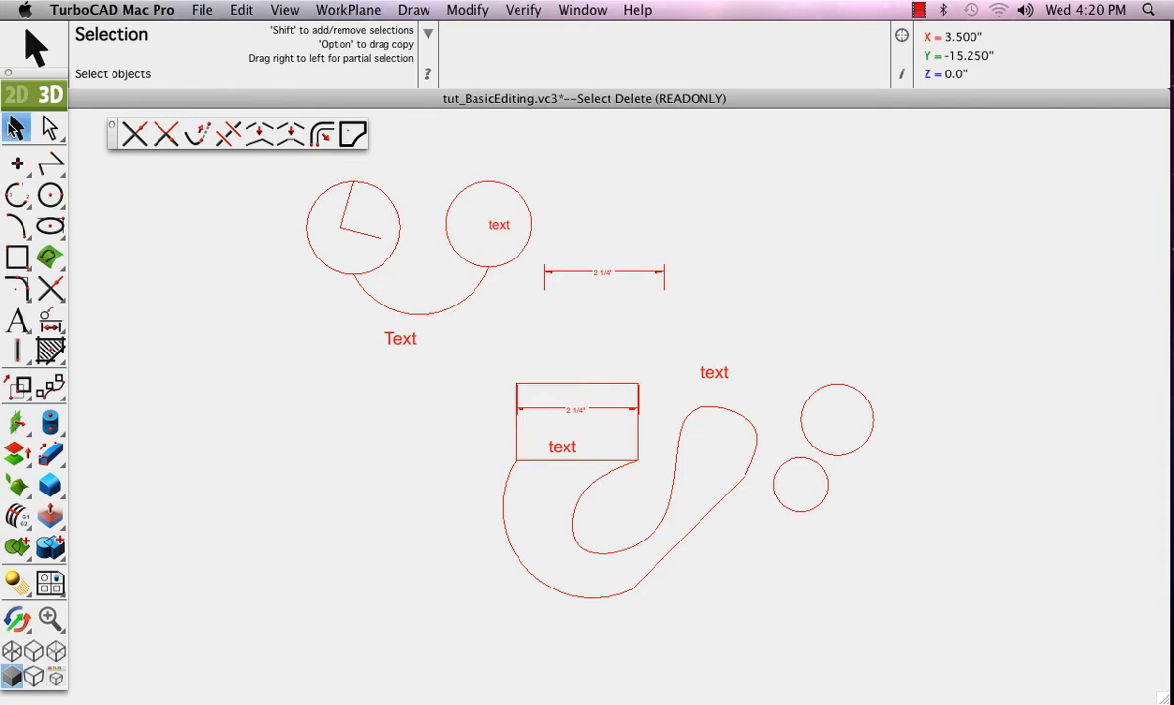
mouse_move(248, 292)
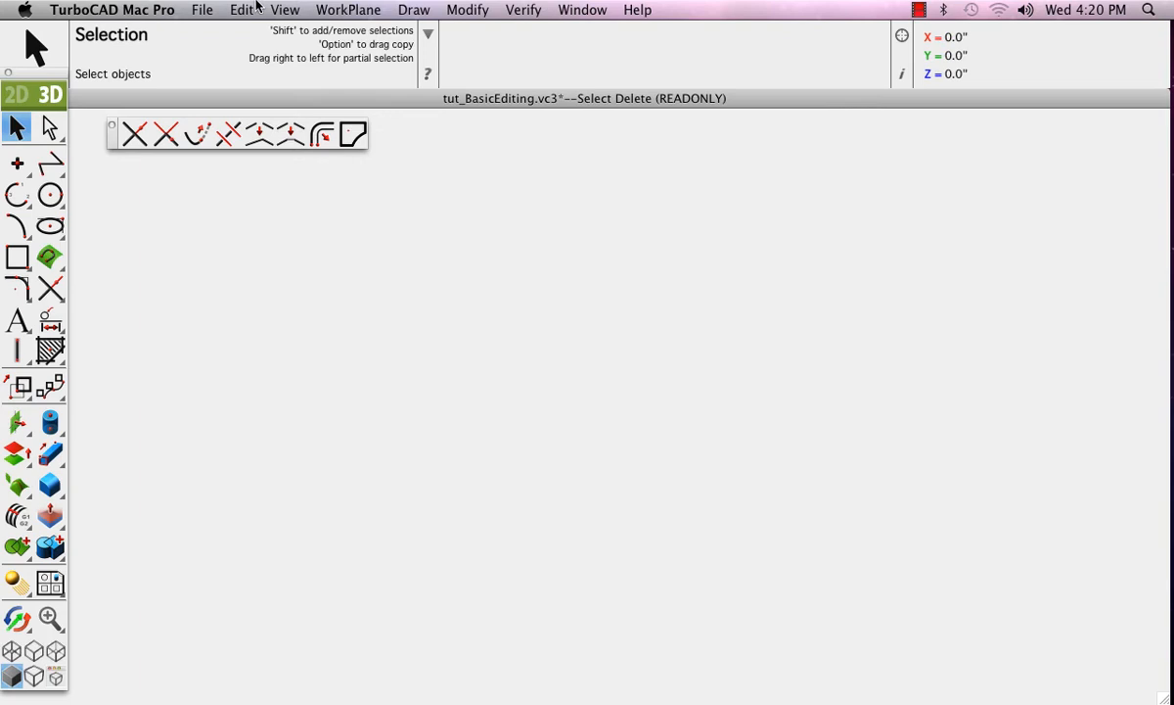
- Delete all selected objects, then restore them with Edit > Undo
left_click(241, 9)
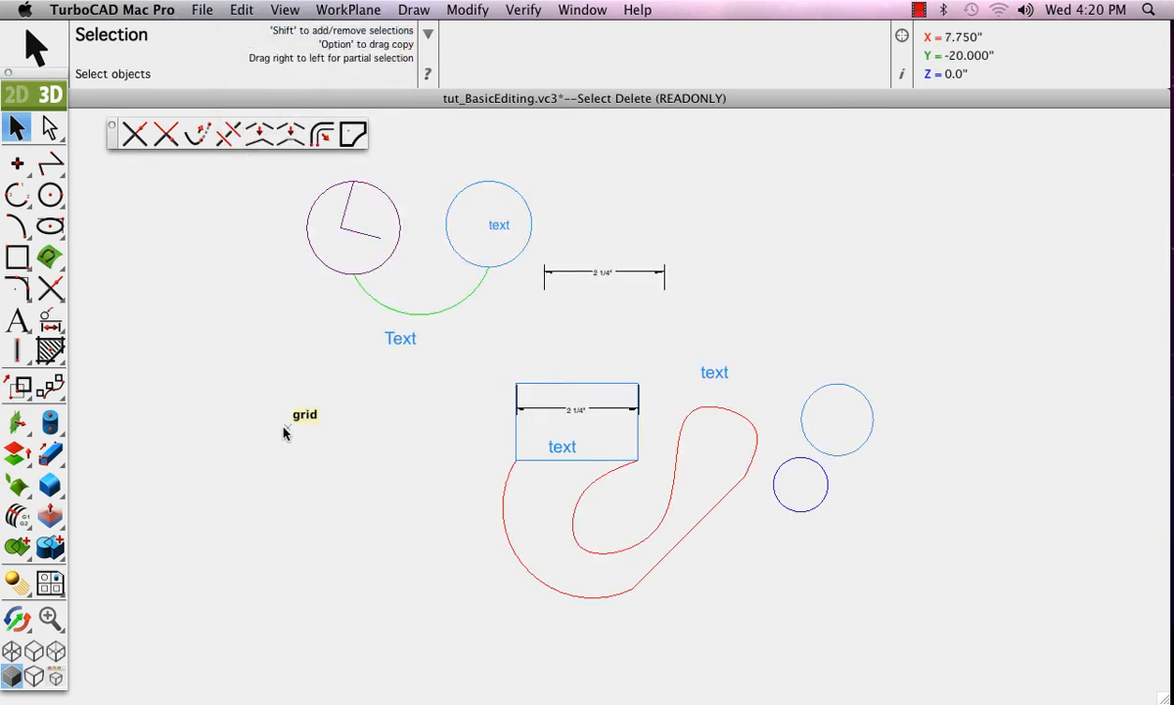
mouse_move(290, 428)
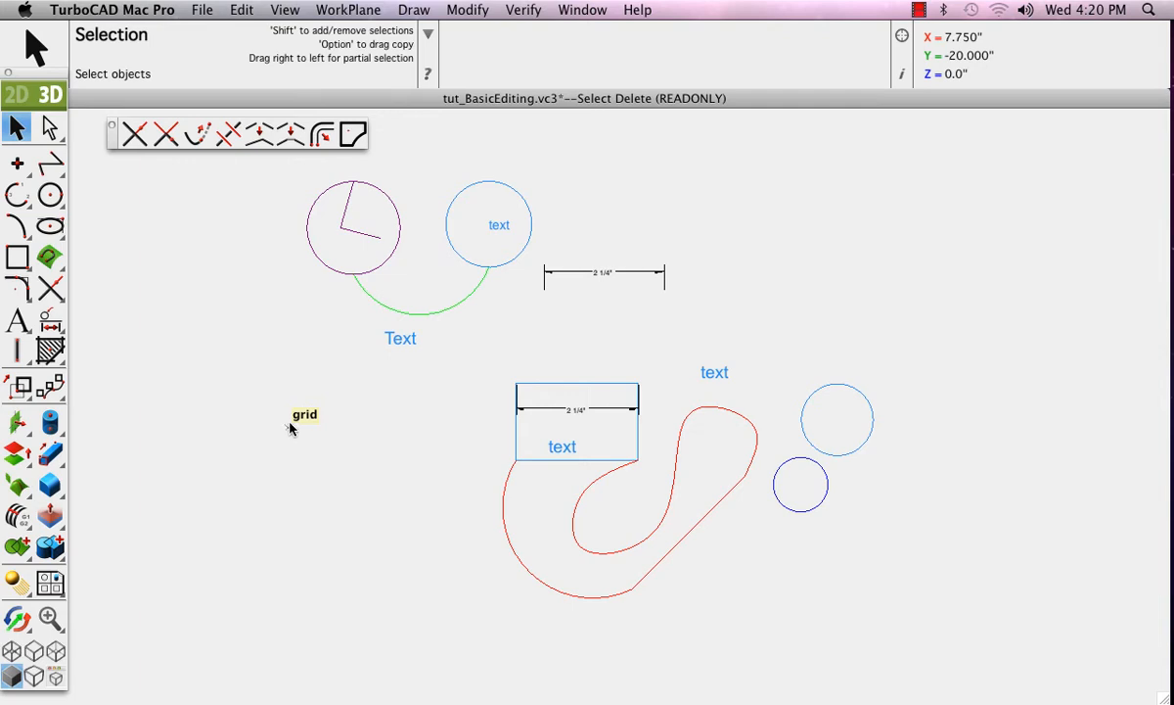
mouse_move(330, 238)
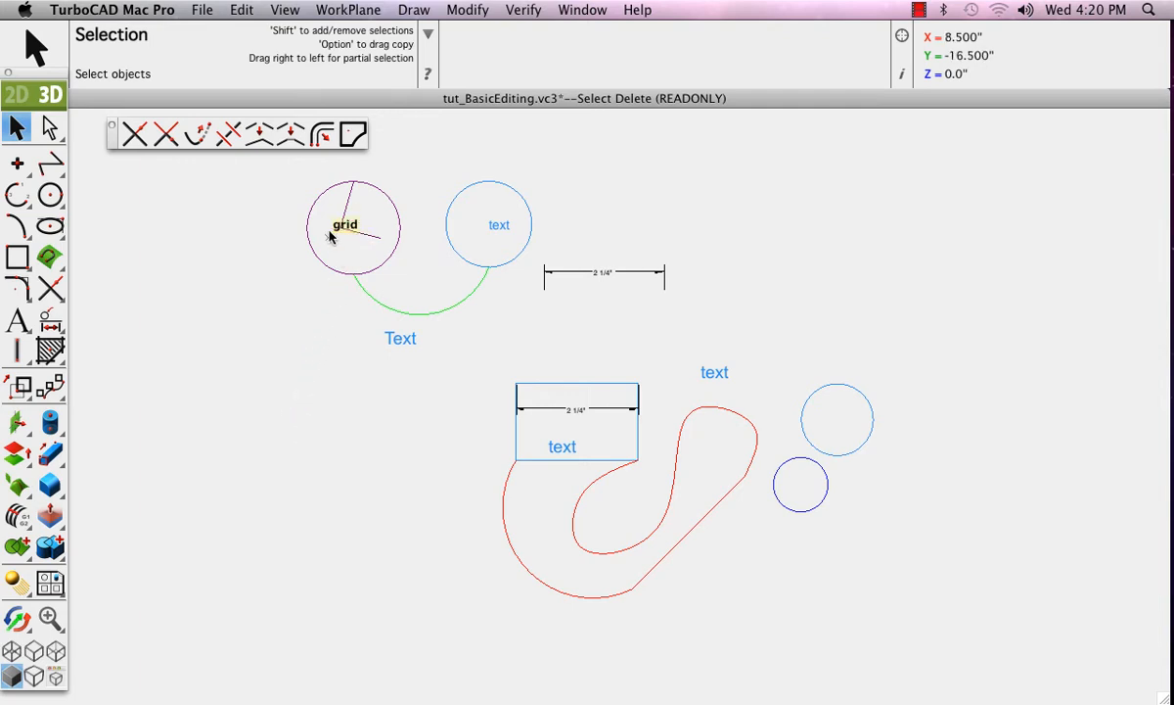
left_click(352, 227)
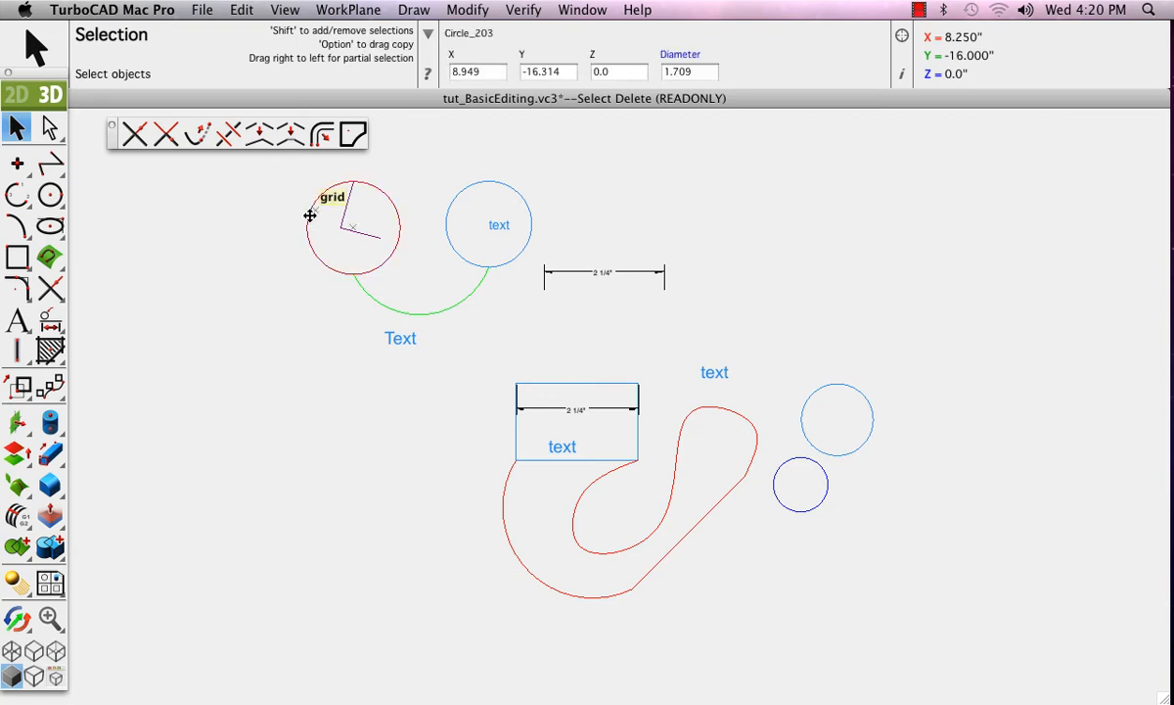
mouse_move(484, 181)
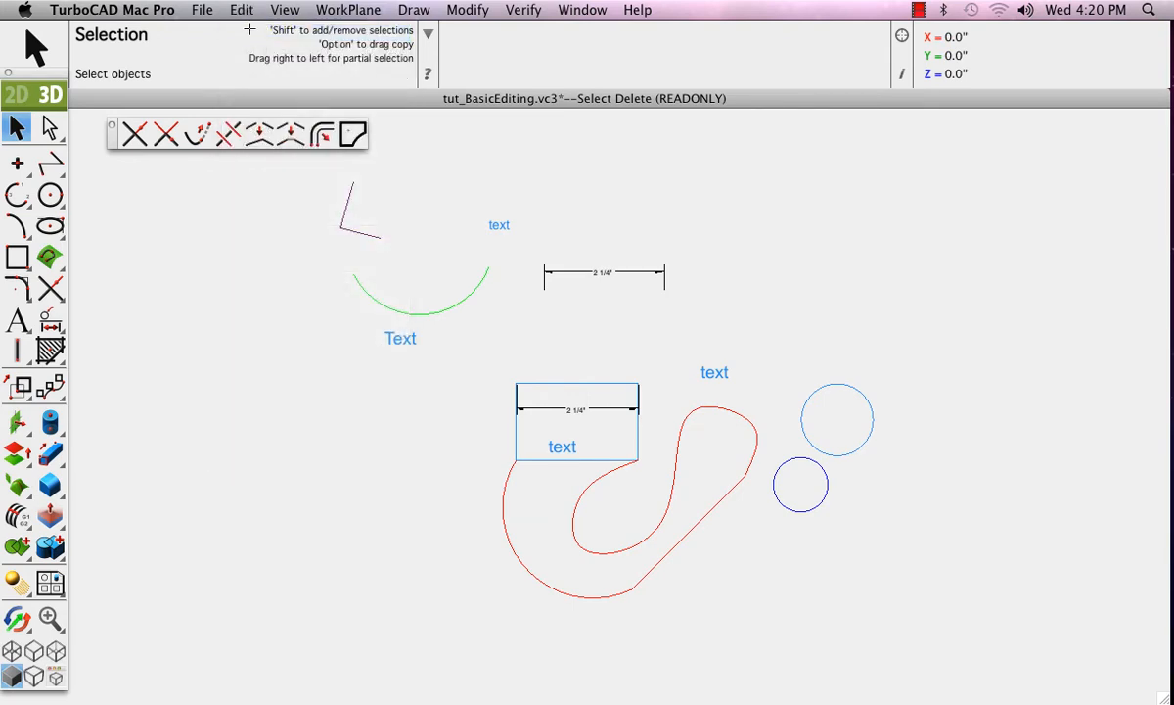
left_click(241, 9)
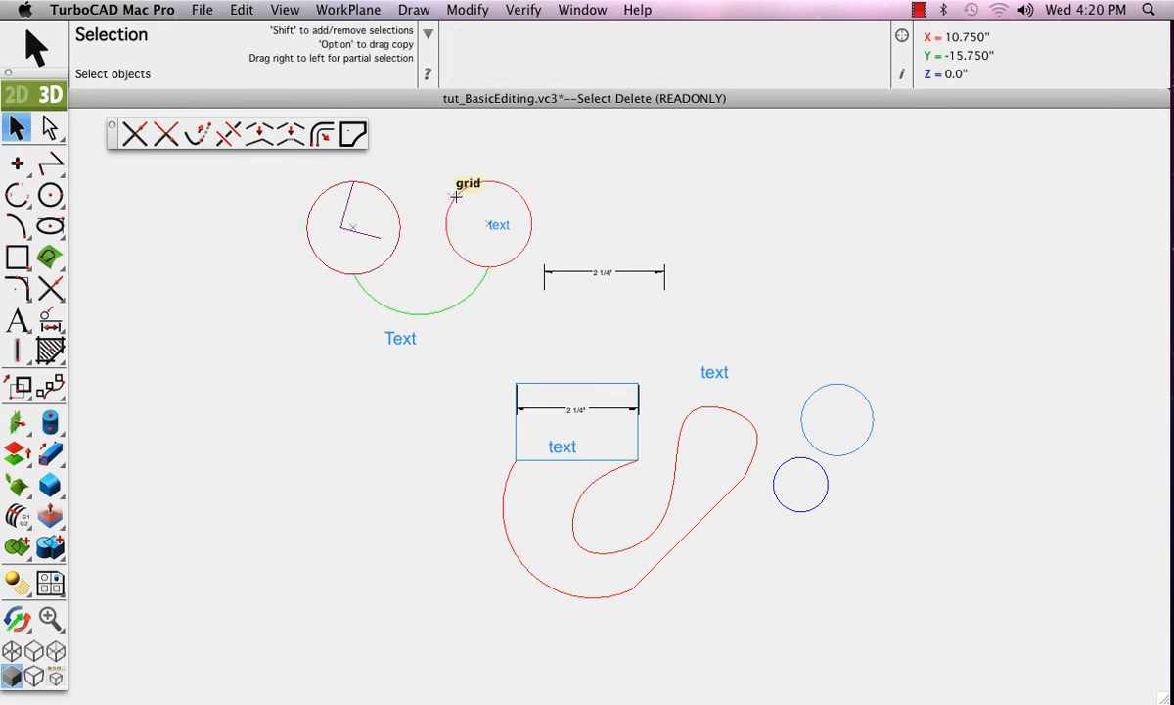
left_click(241, 10)
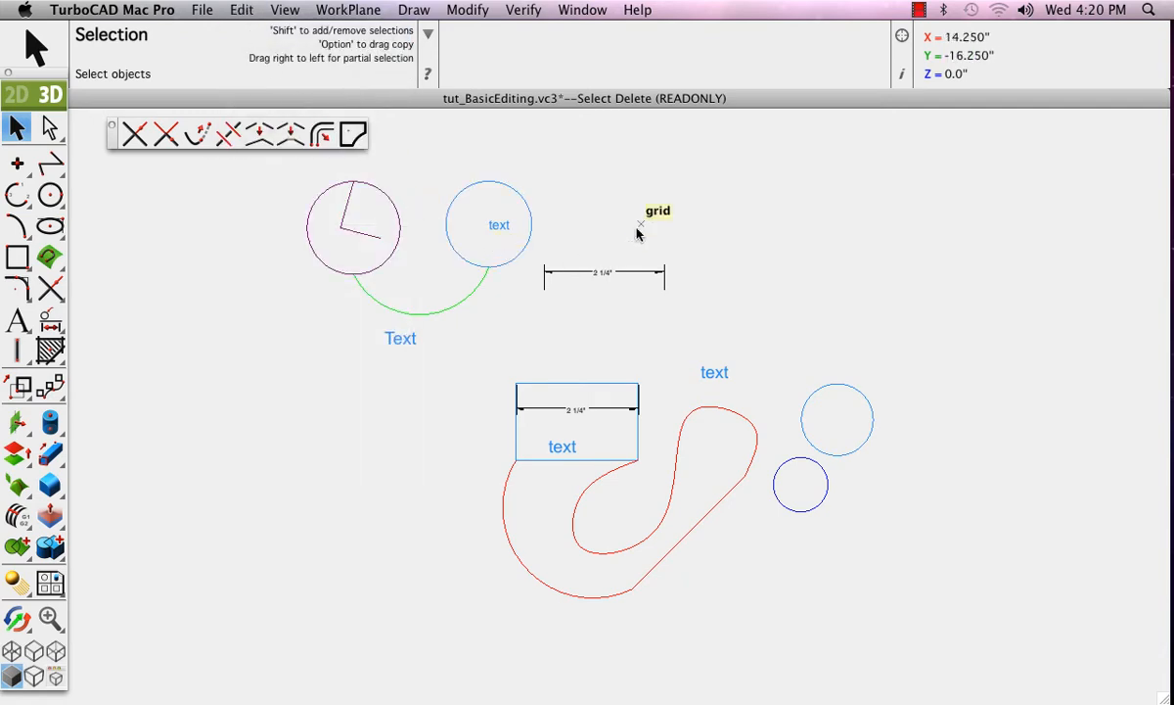
mouse_move(299, 8)
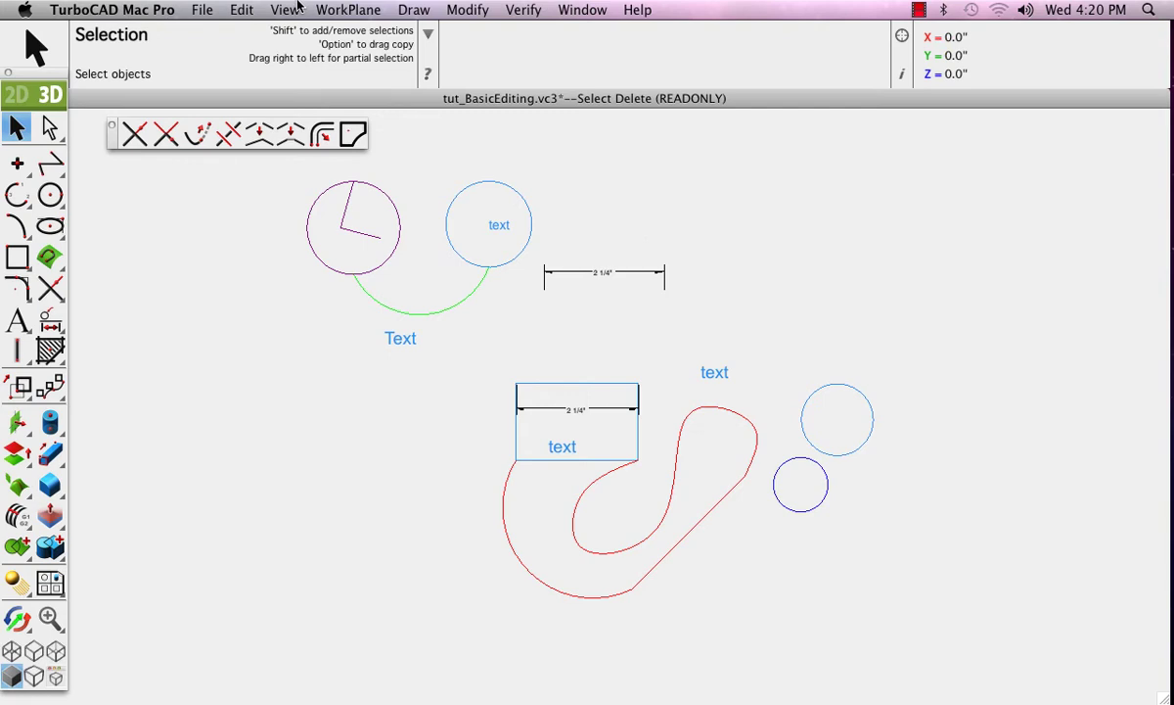
- In the Trim to Corner view, corner-trim the upper blue cross and the upper purple arcs
left_click(285, 9)
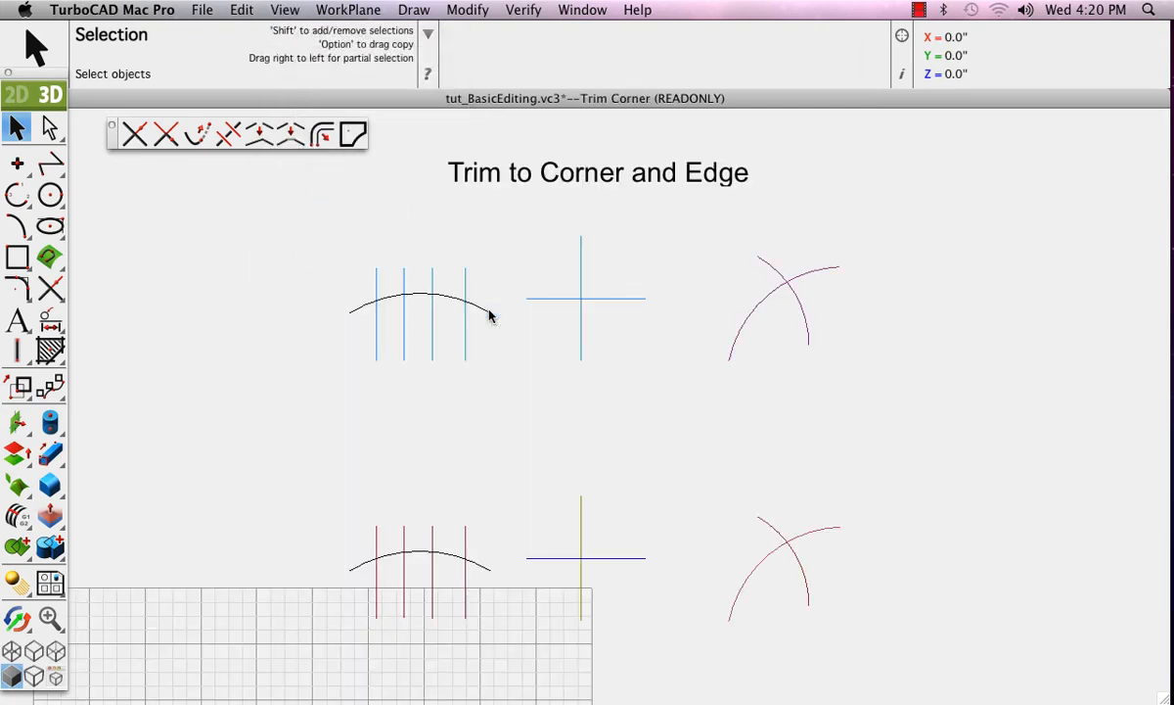
mouse_move(439, 311)
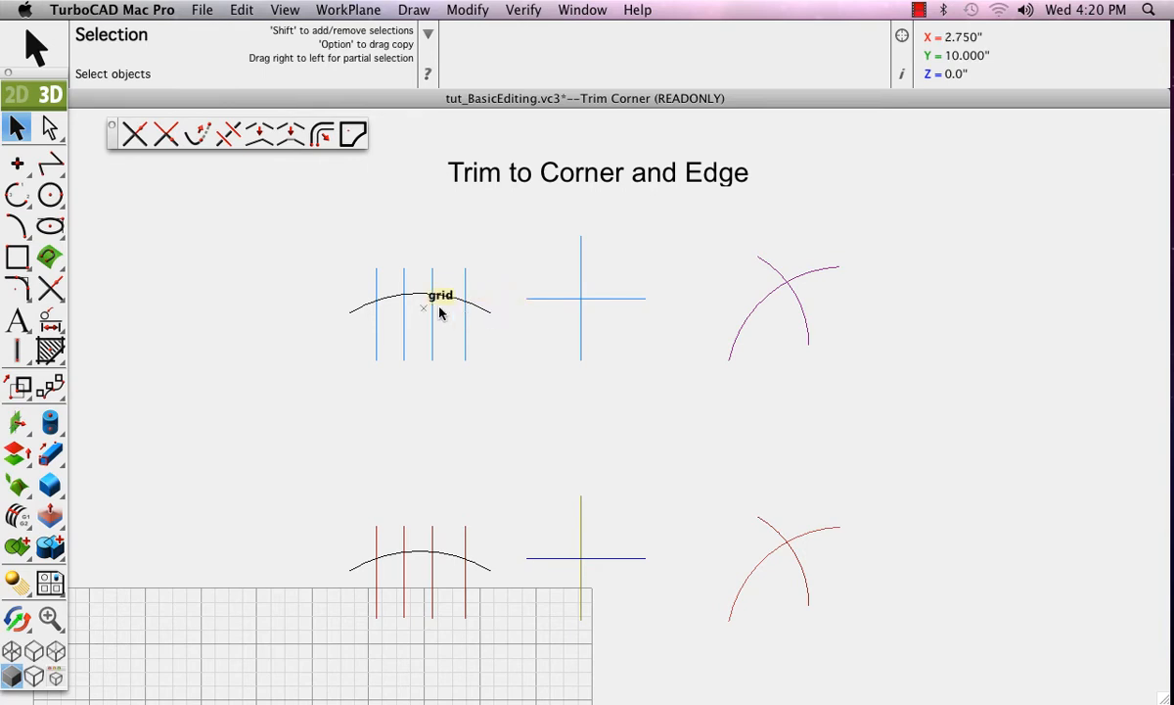
left_click(165, 134)
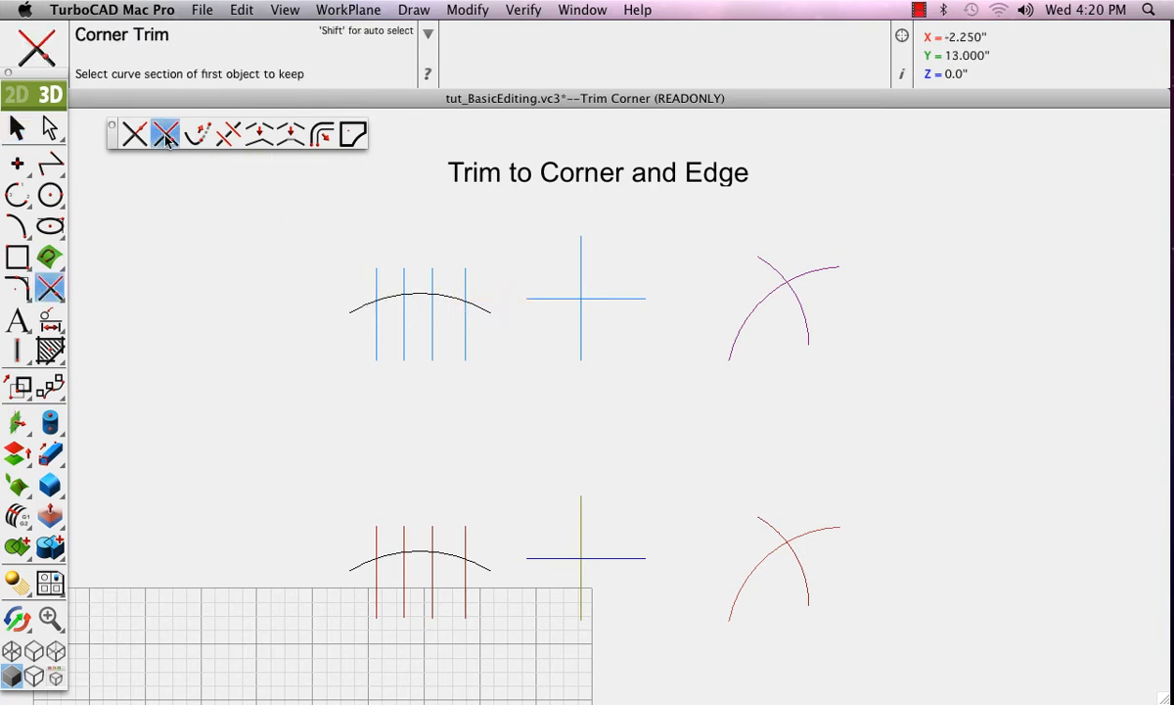
mouse_move(558, 304)
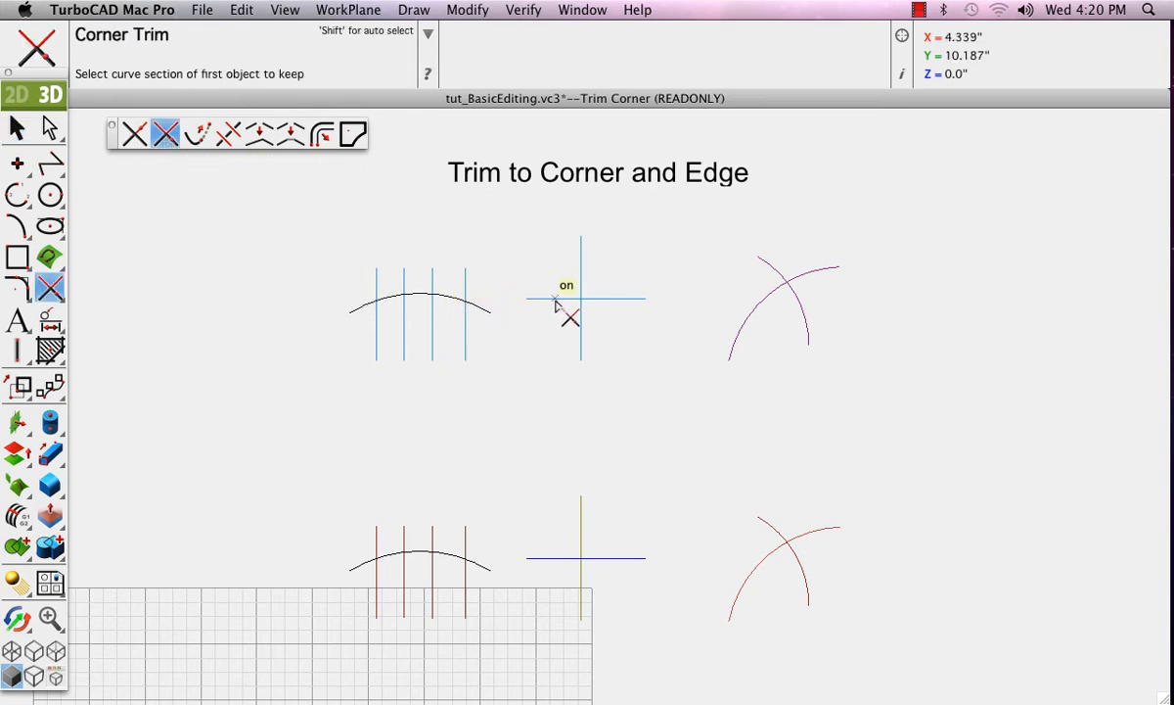
left_click(558, 303)
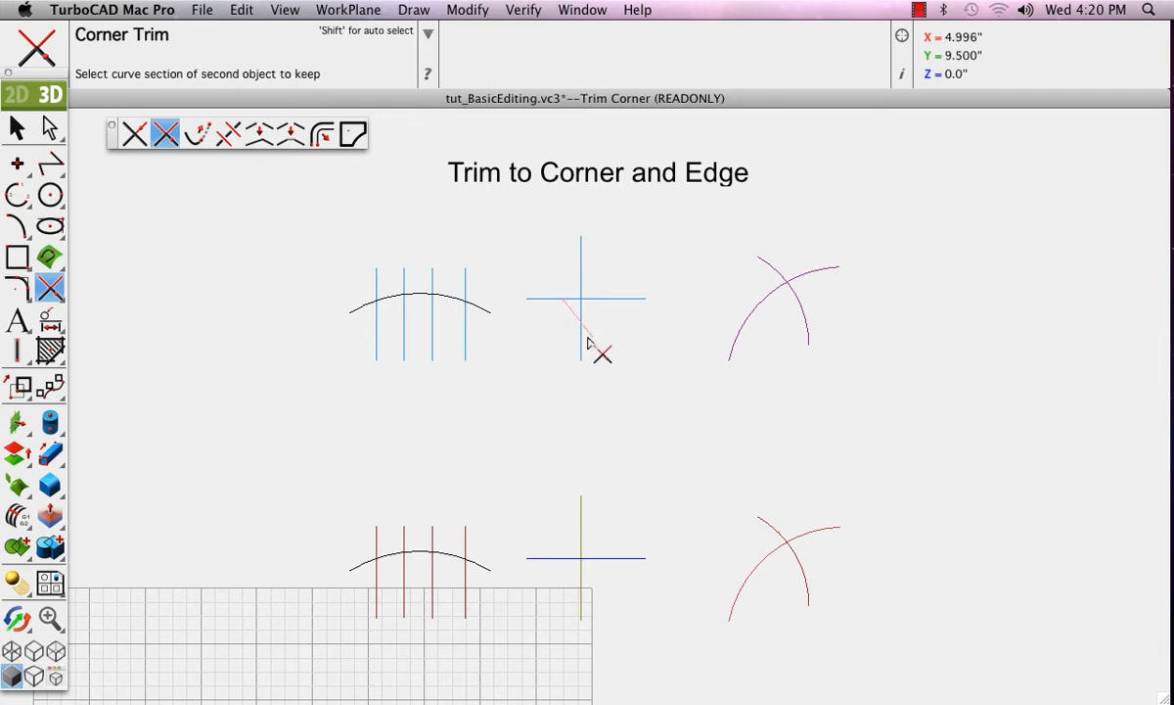
left_click(585, 313)
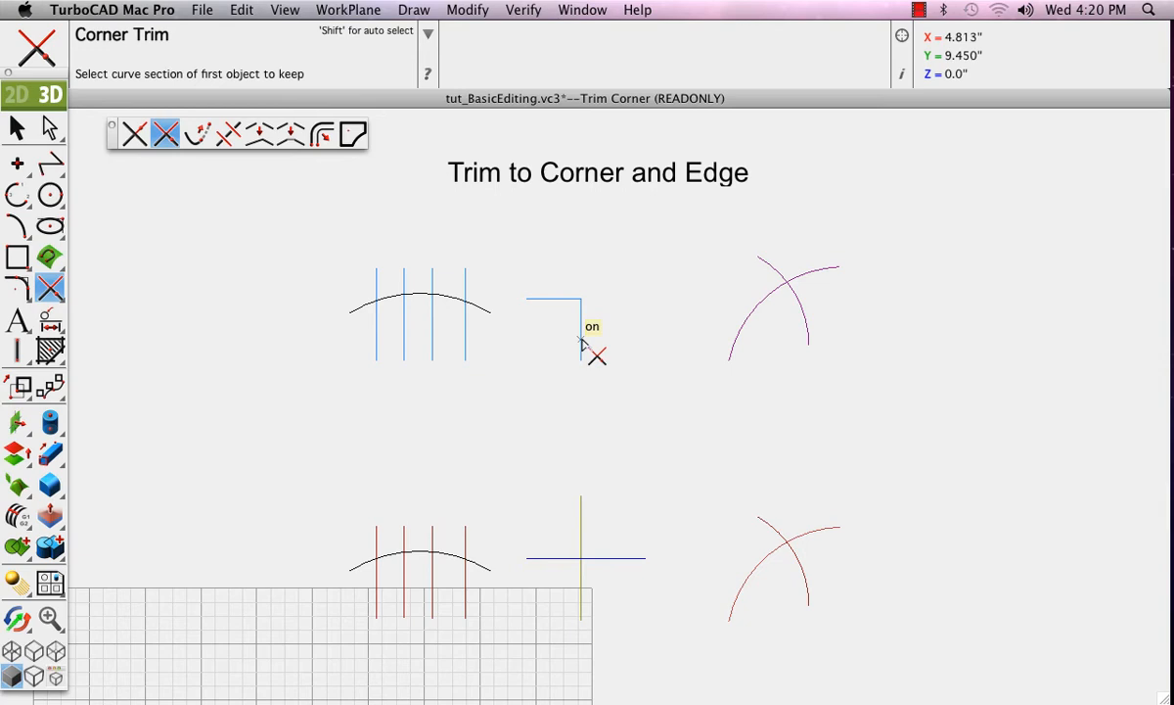
mouse_move(597, 338)
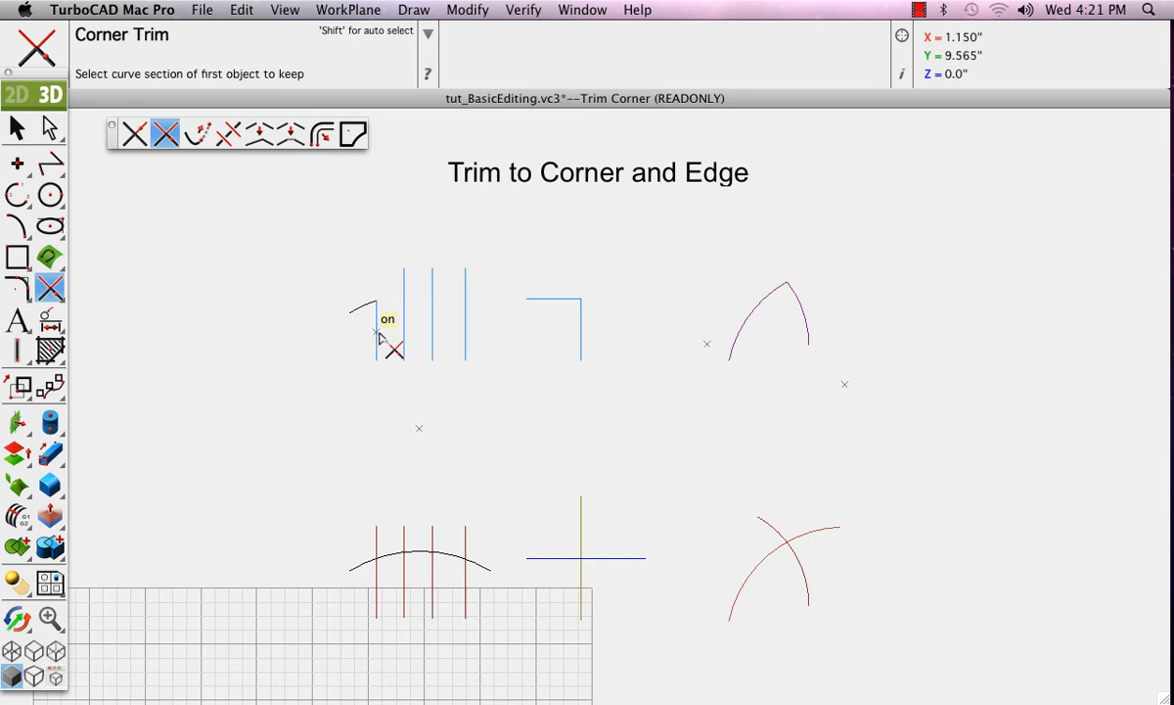
left_click(241, 9)
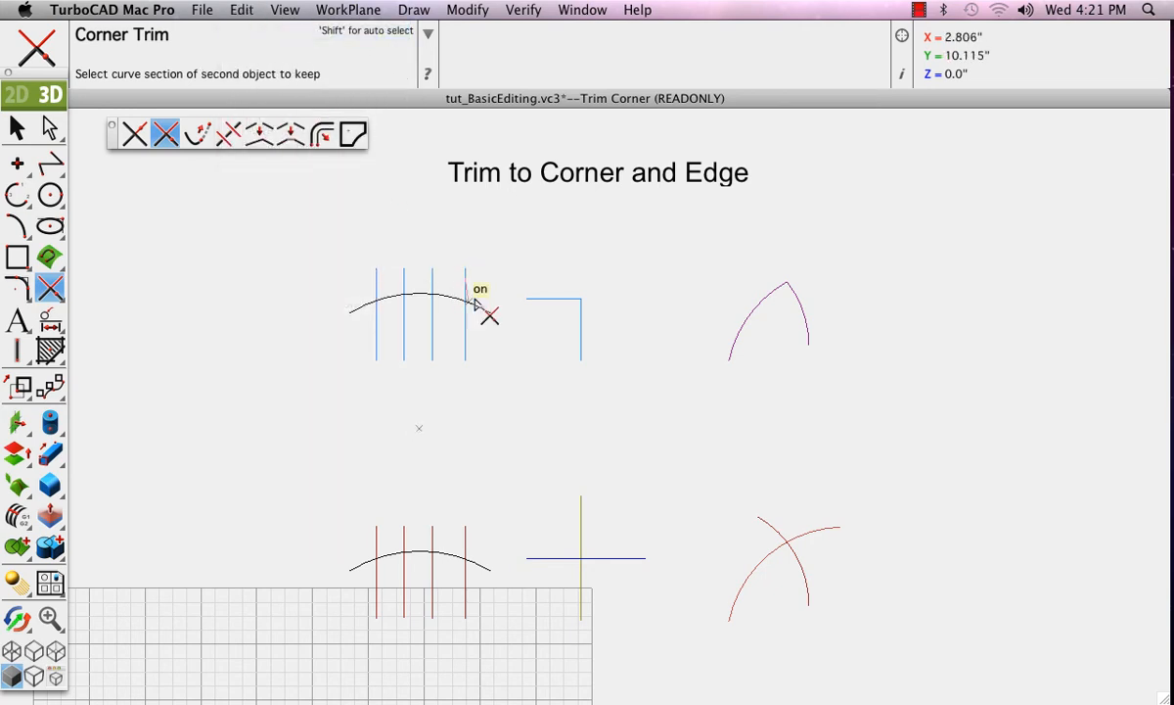
left_click(241, 10)
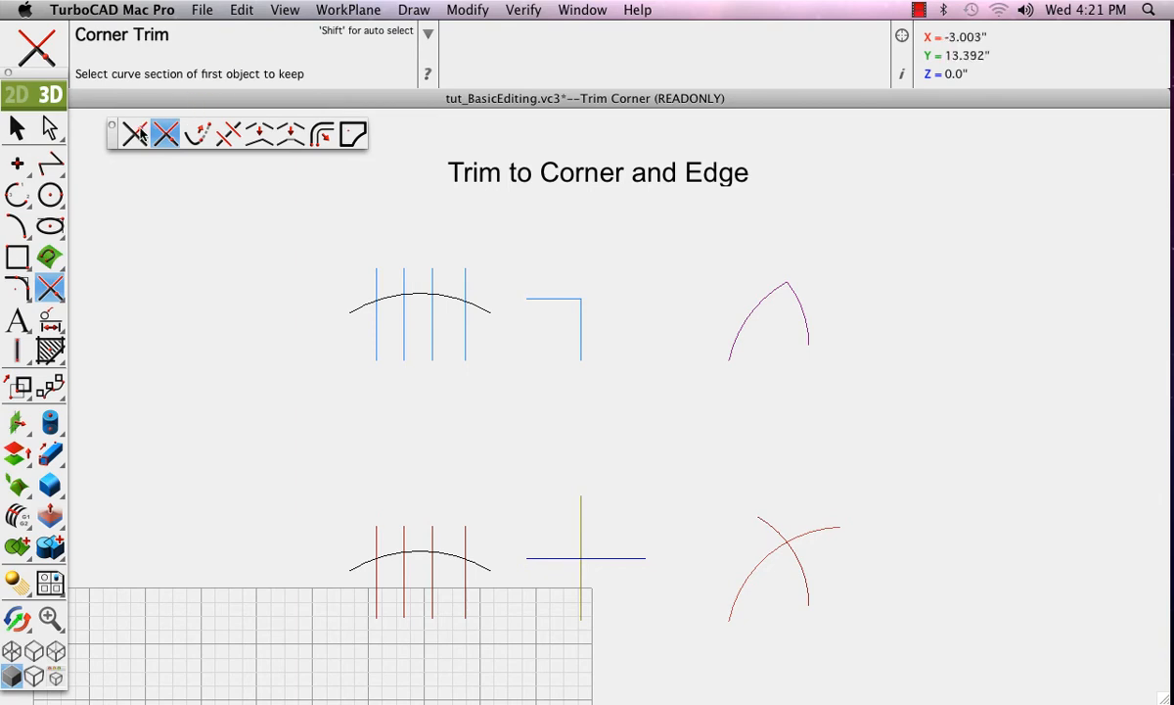
- Simple-trim the lower cross into a T and cut the crossing arc's lower end
left_click(134, 134)
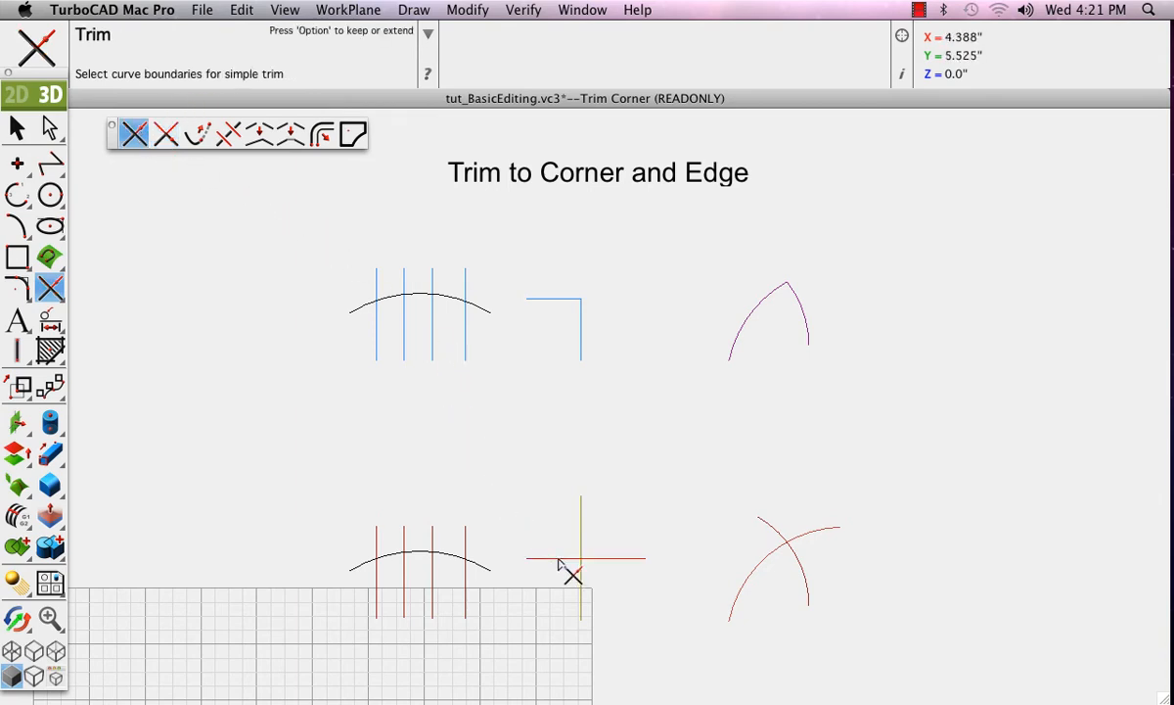
left_click(561, 558)
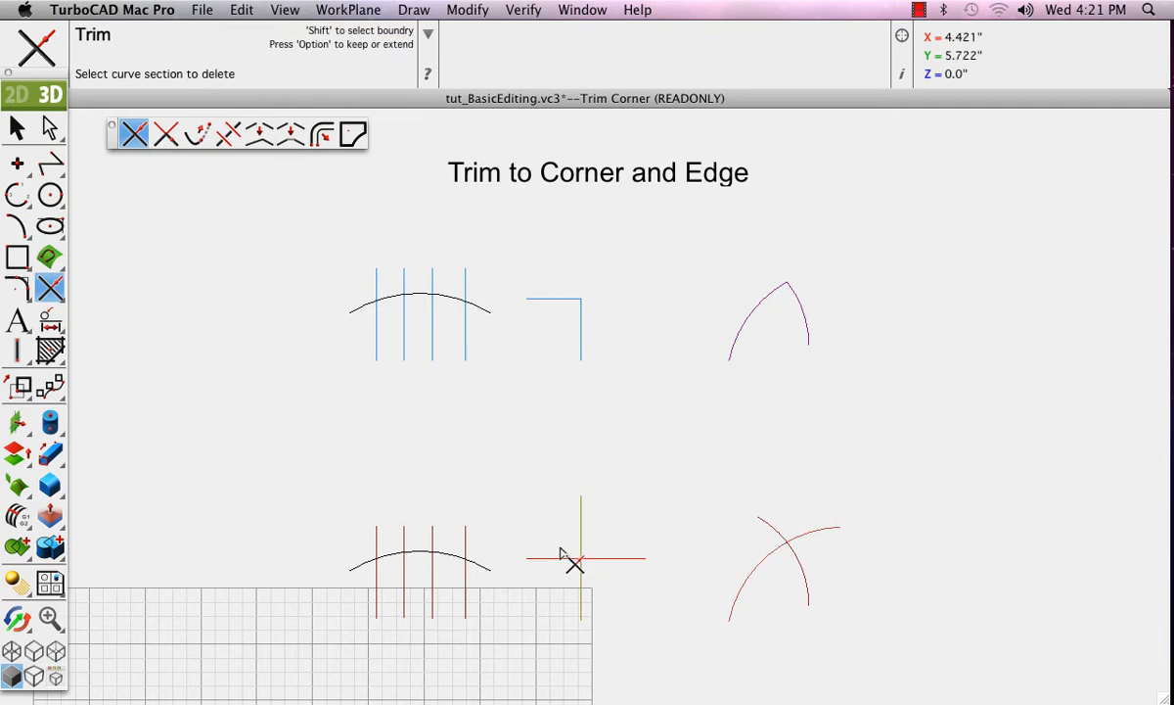
mouse_move(582, 518)
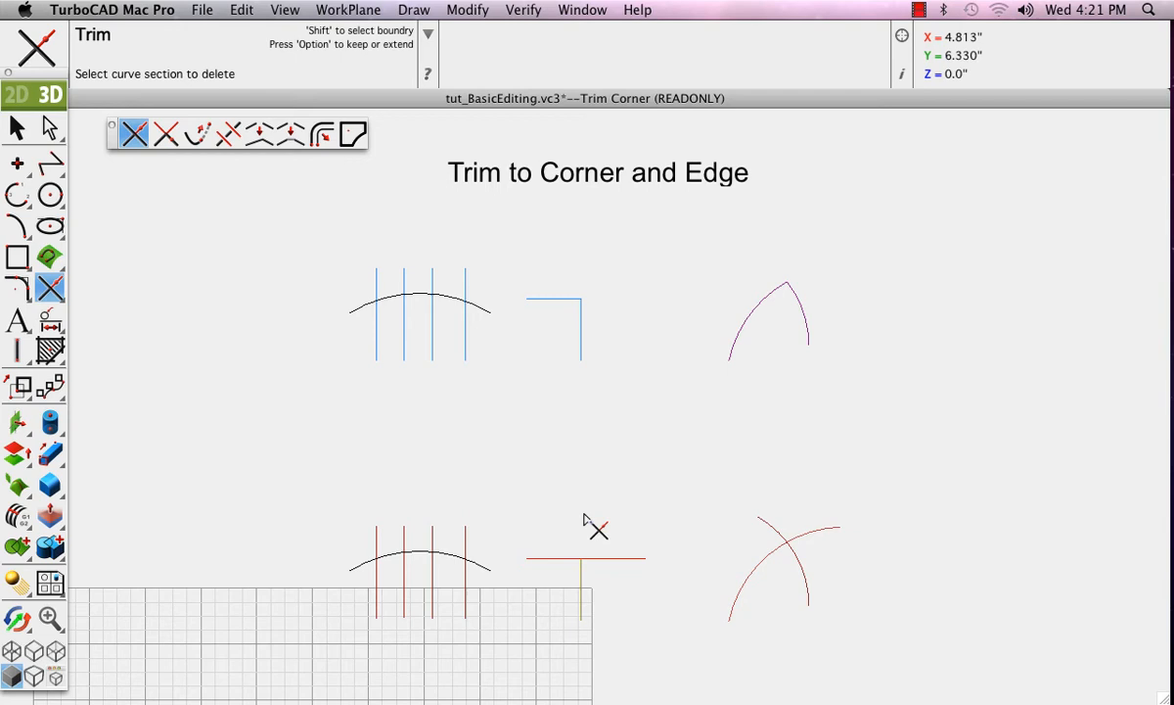
mouse_move(627, 494)
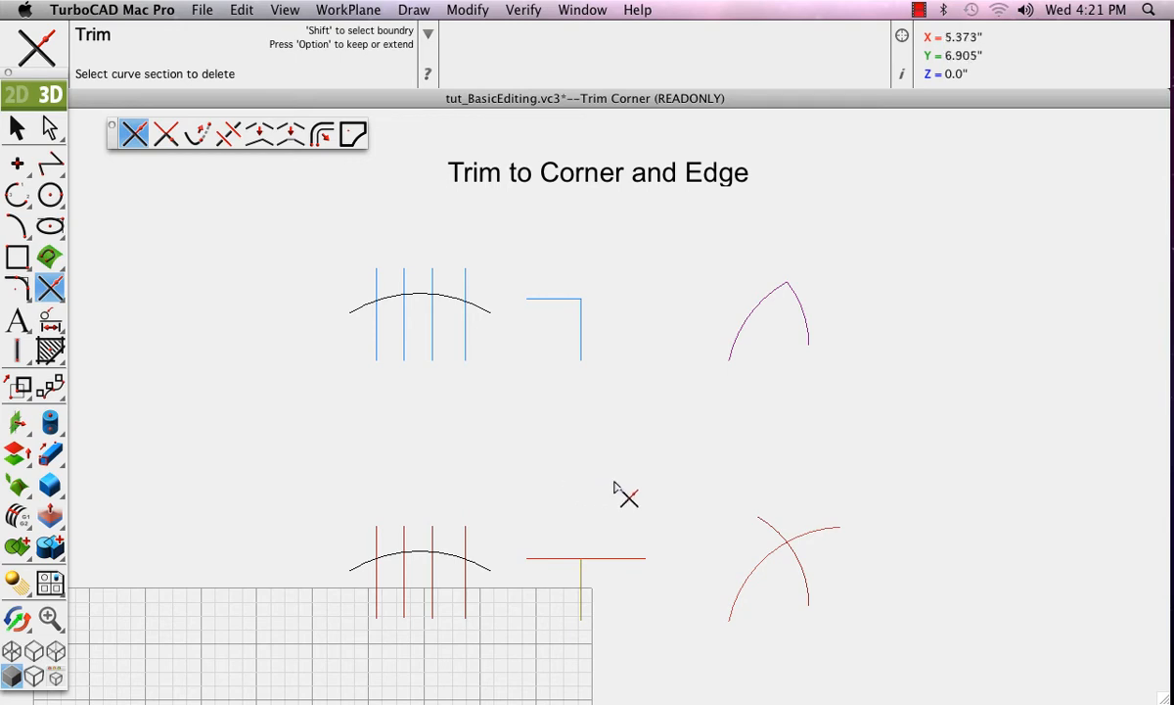
mouse_move(744, 578)
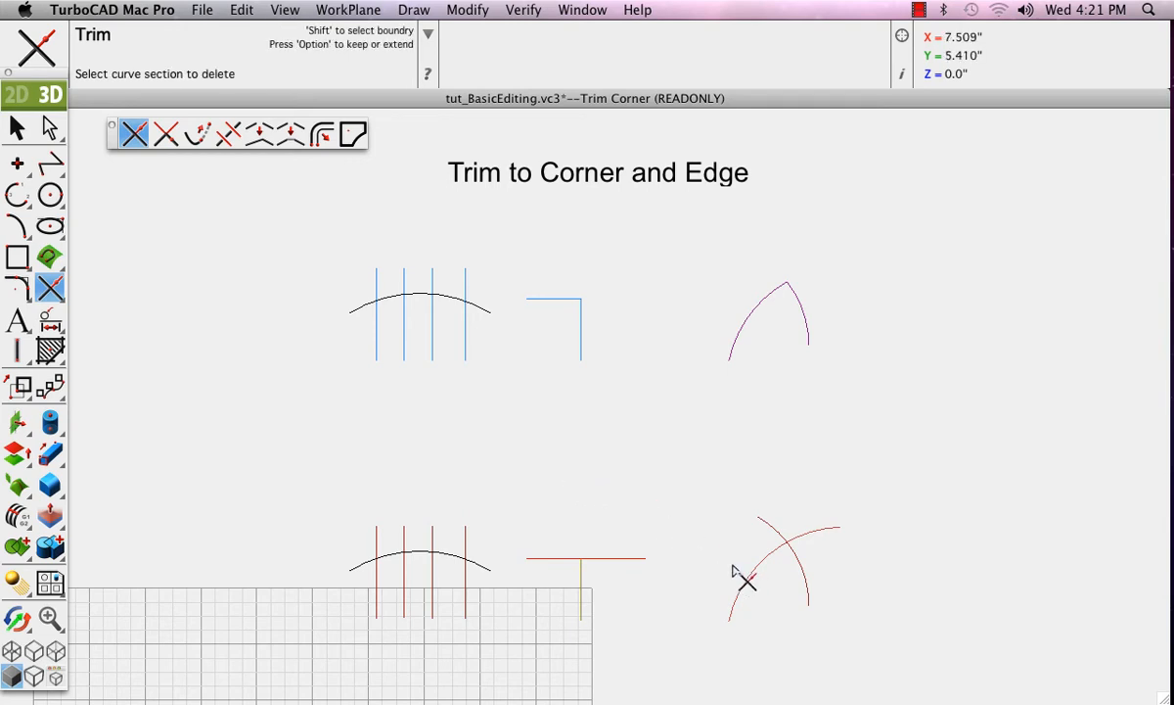
left_click(743, 582)
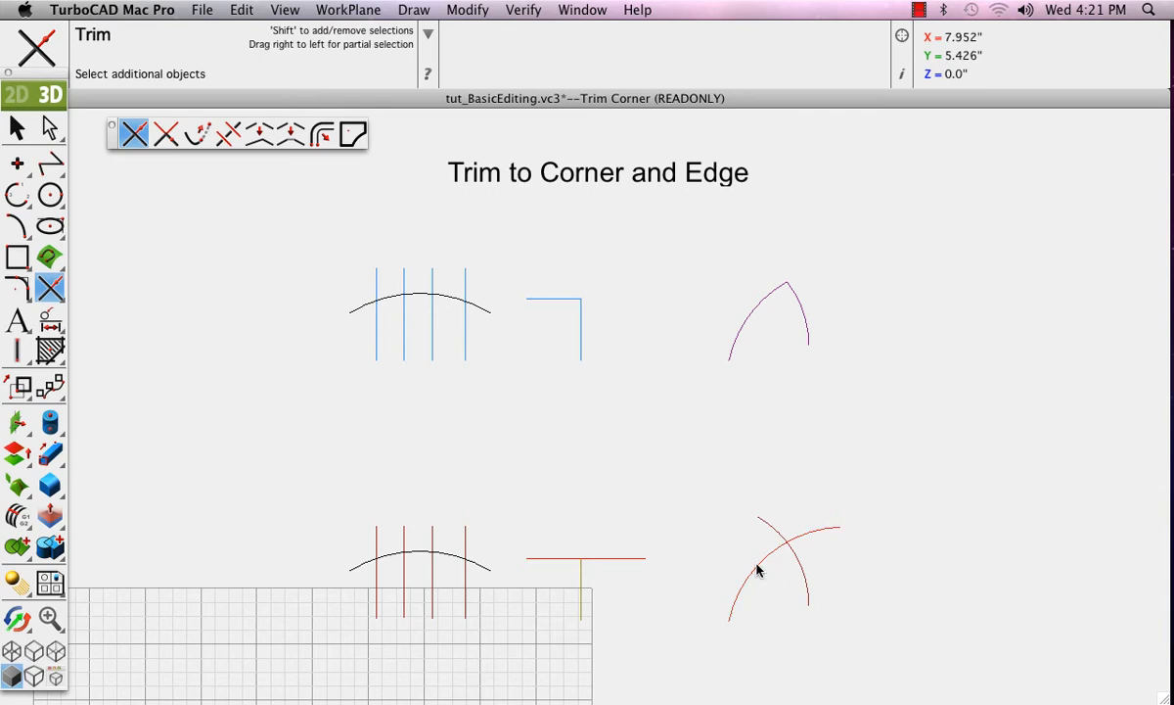
left_click(778, 543)
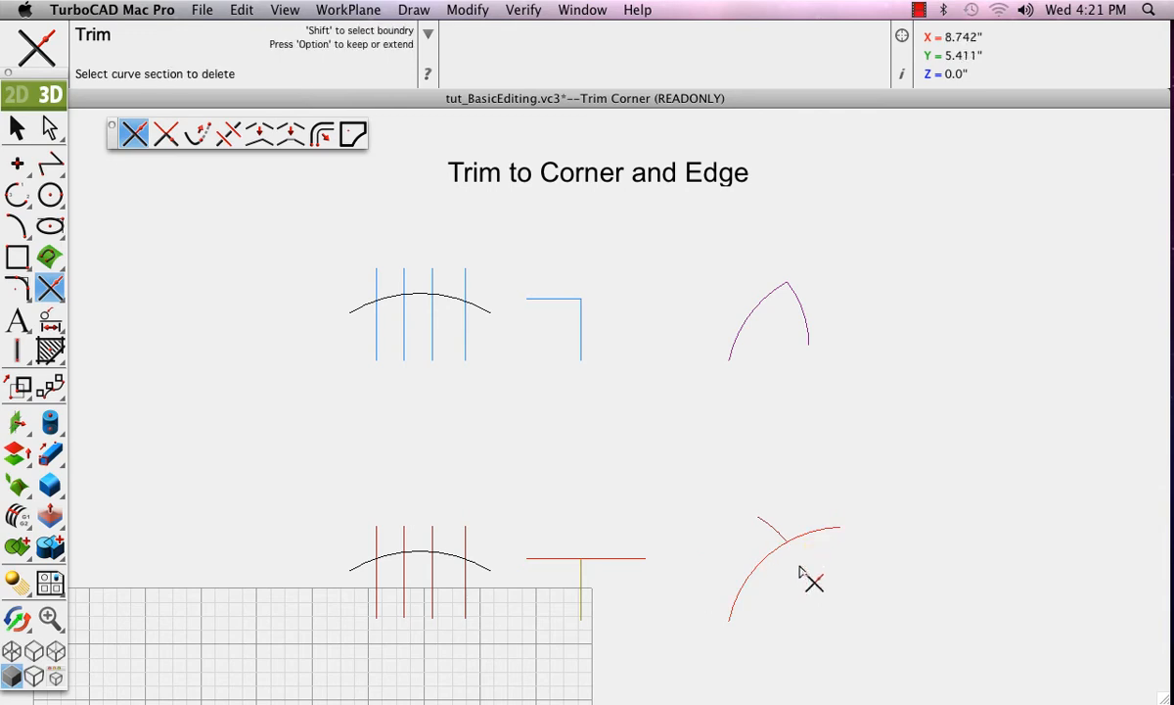
mouse_move(670, 470)
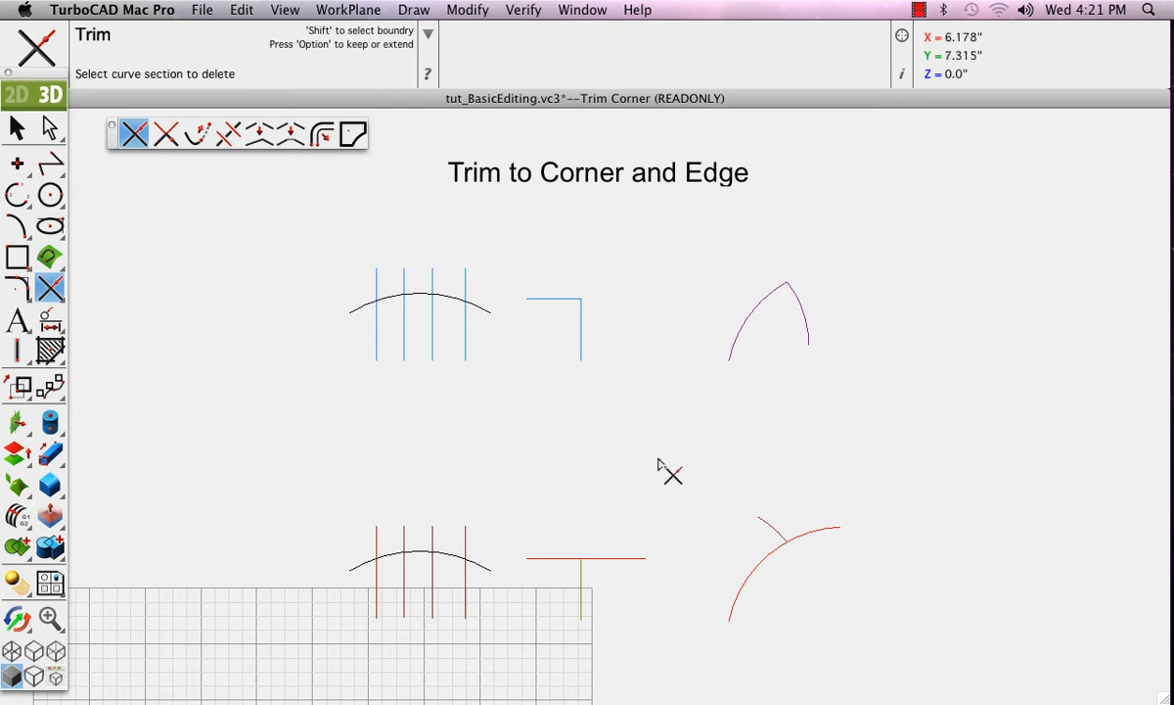
mouse_move(370, 572)
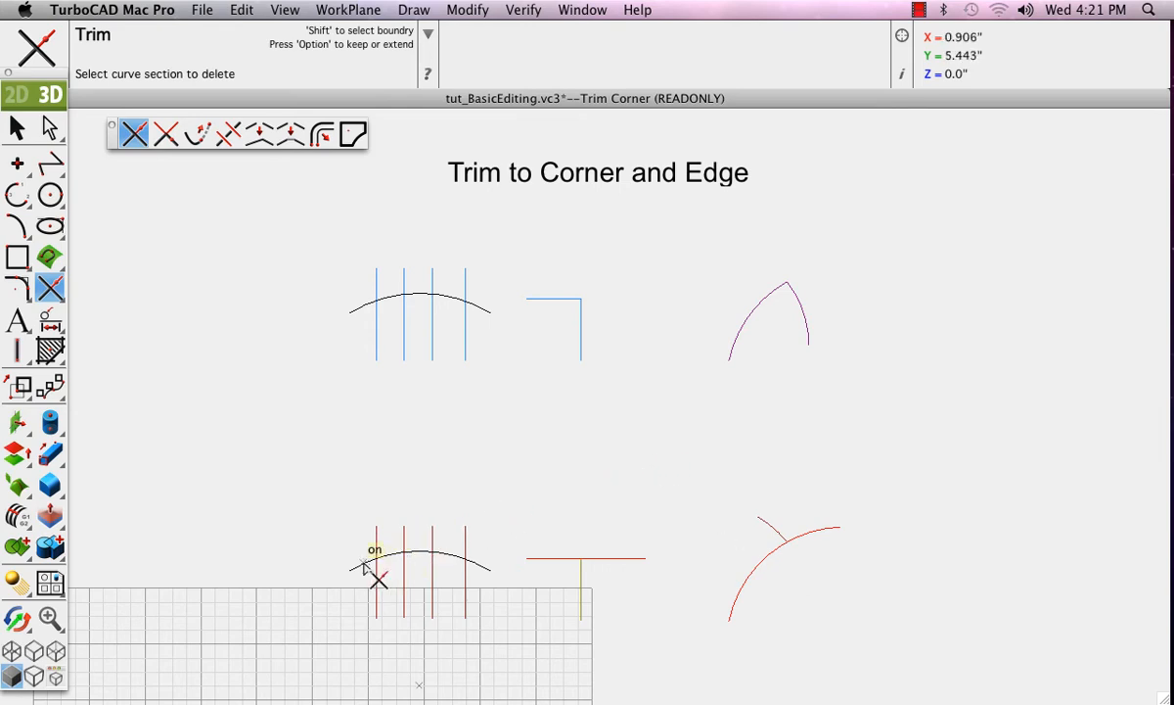
mouse_move(379, 548)
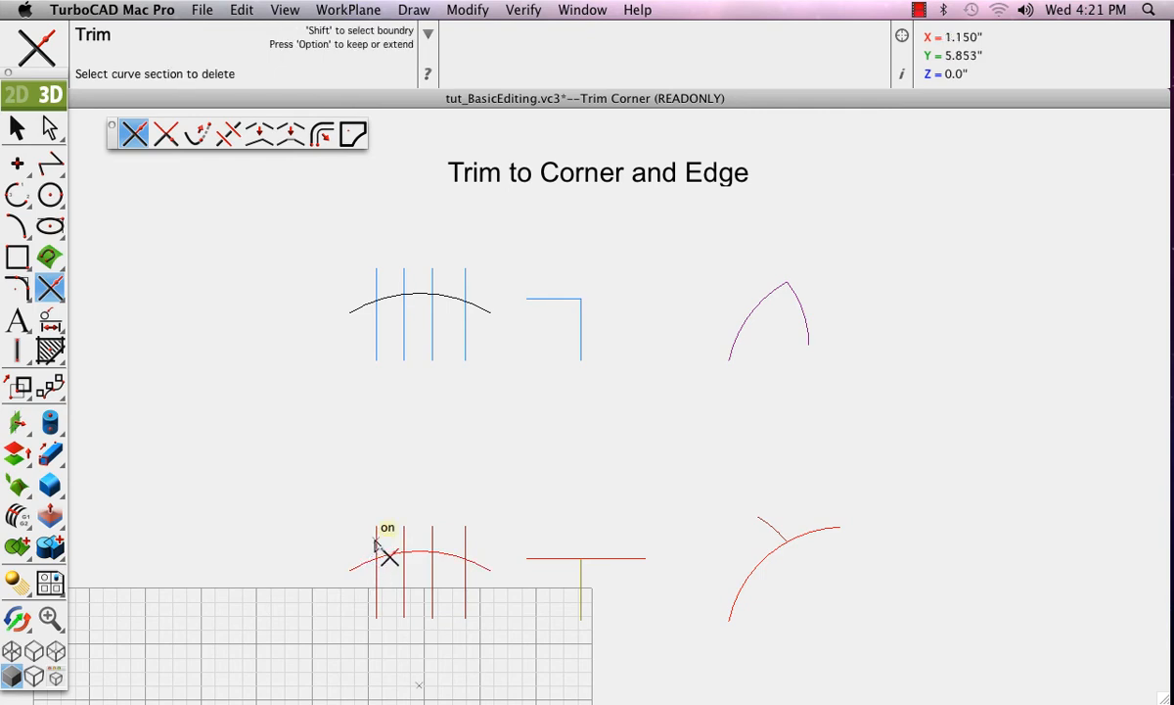
mouse_move(406, 583)
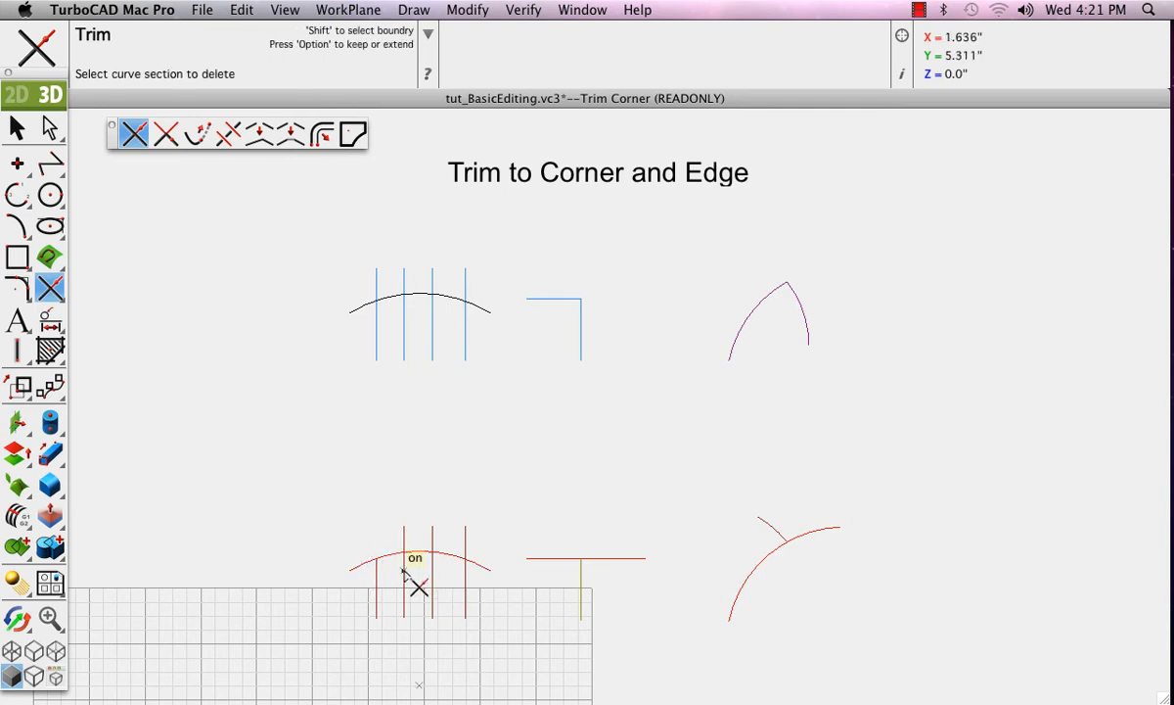
mouse_move(441, 543)
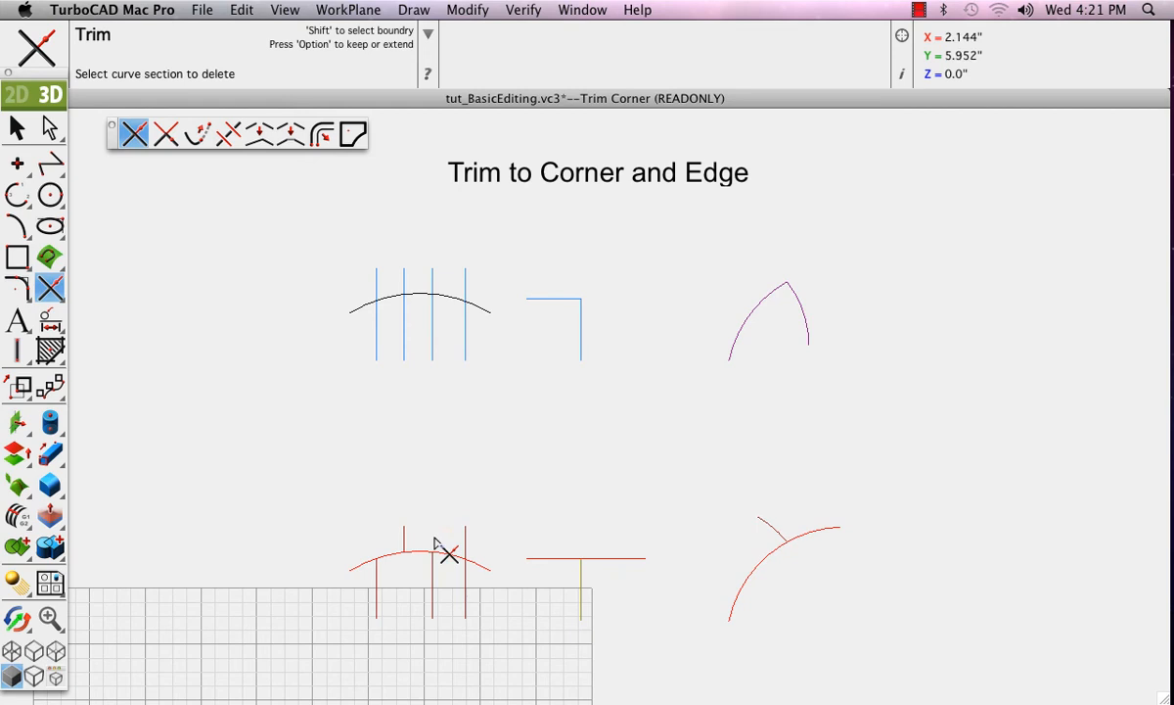
mouse_move(460, 544)
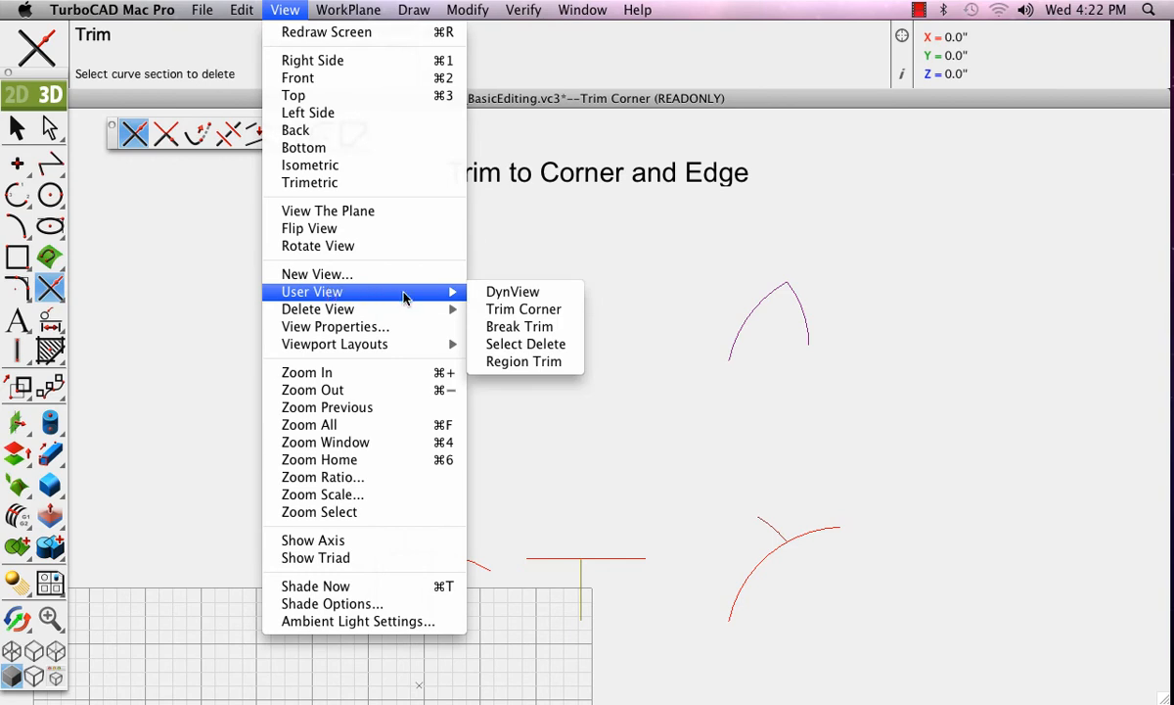
mouse_move(526, 343)
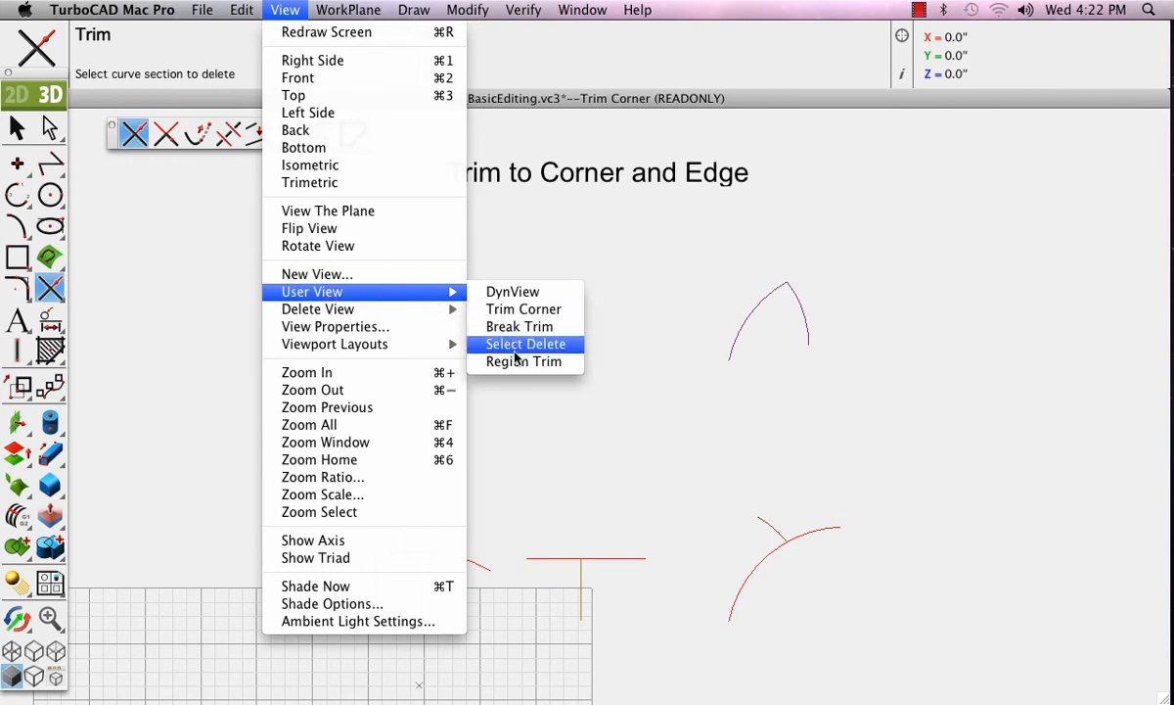
- In the Break Trim view, break the purple arc where it crosses the blue circle
left_click(520, 326)
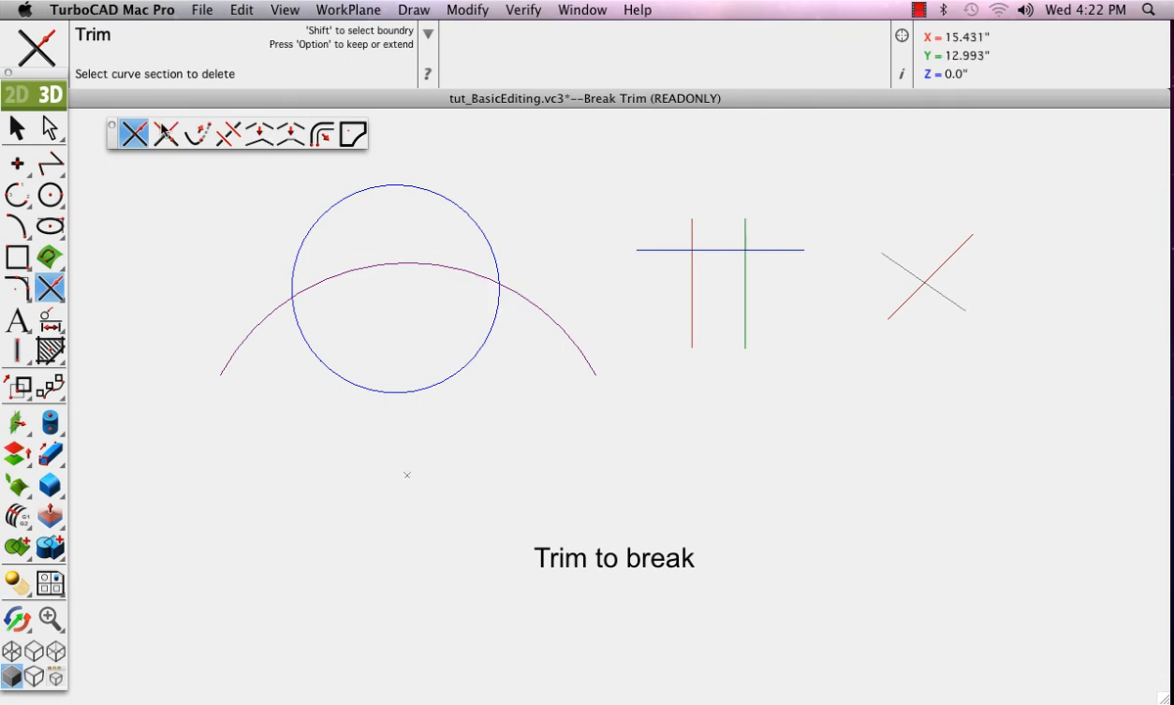
mouse_move(232, 134)
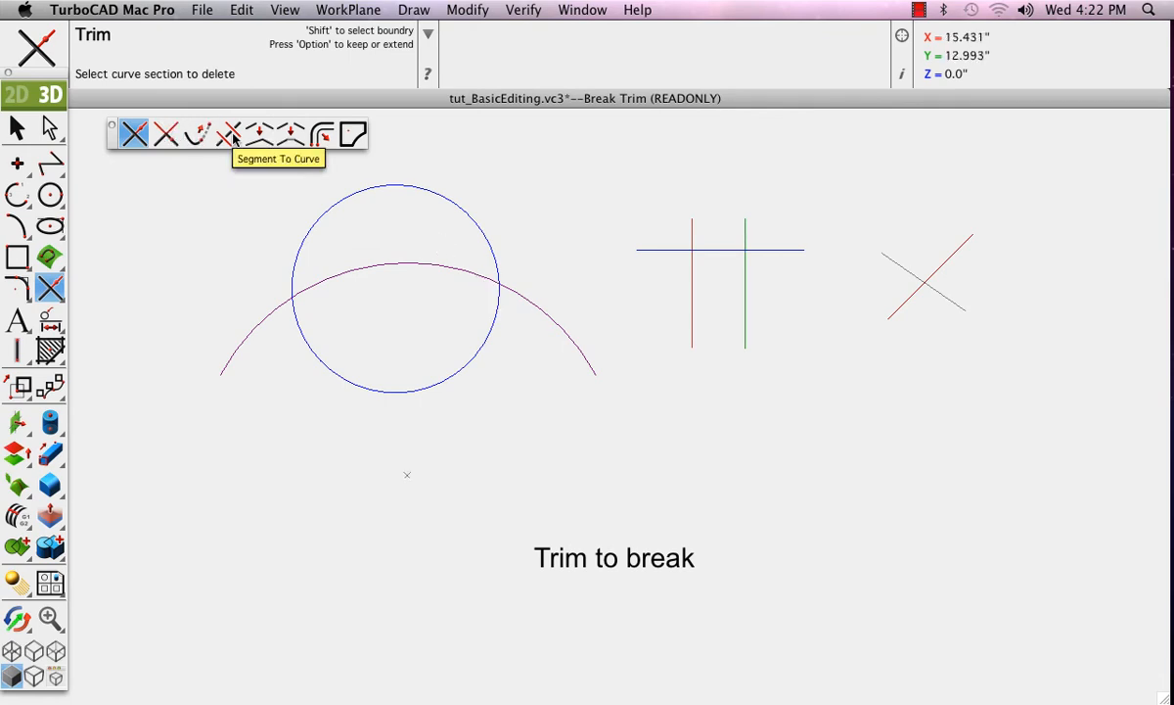
left_click(229, 134)
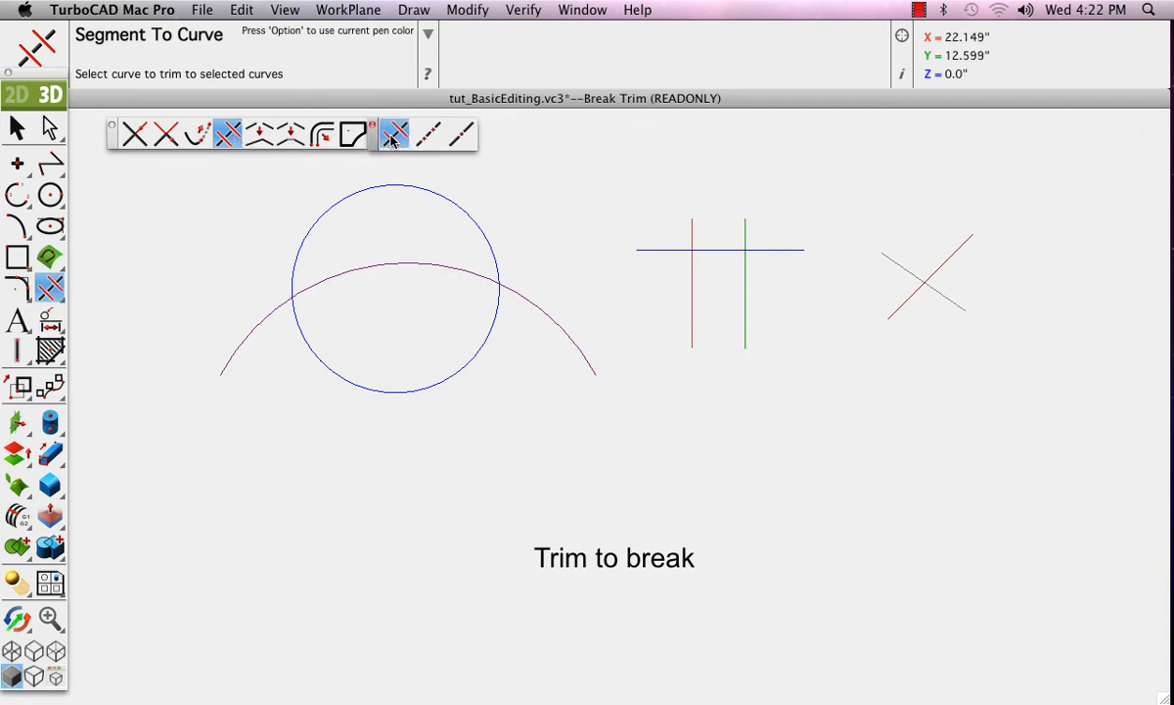
left_click(428, 134)
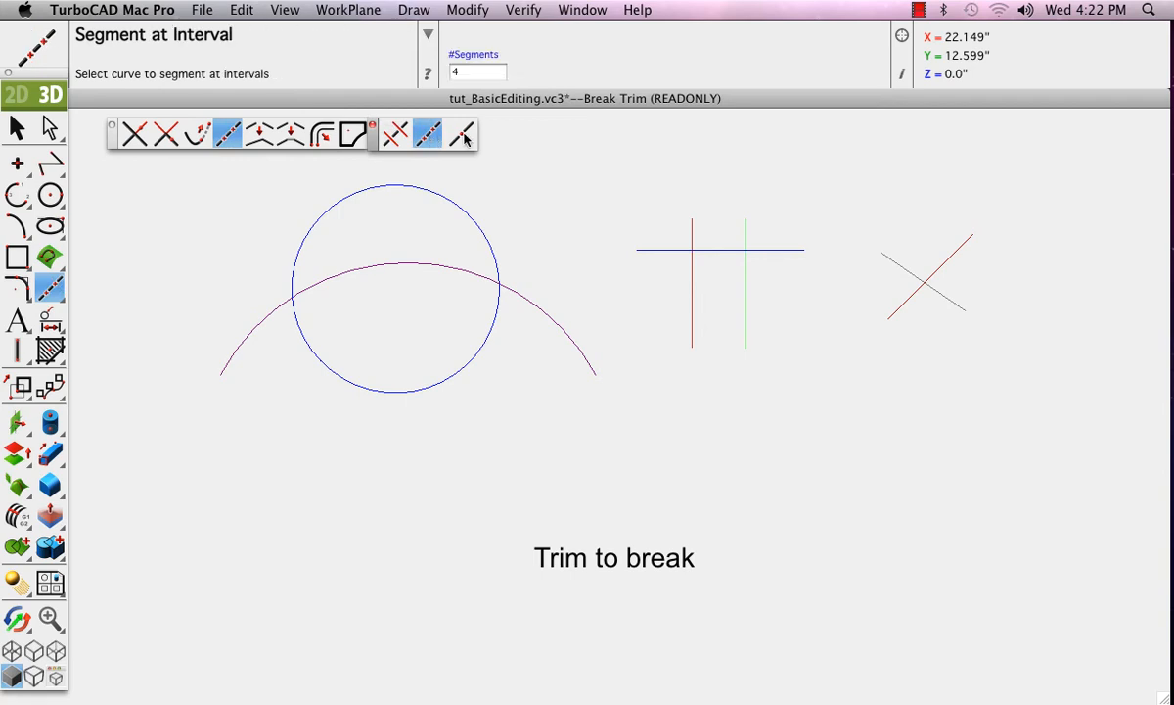
left_click(393, 134)
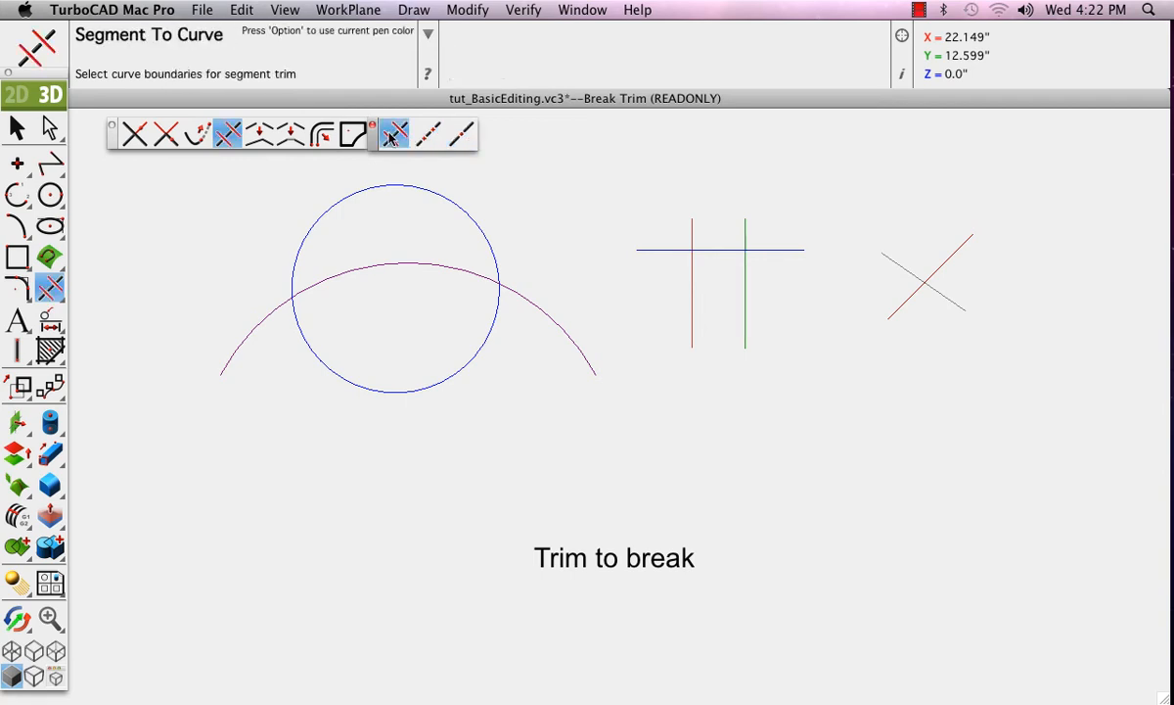
mouse_move(352, 201)
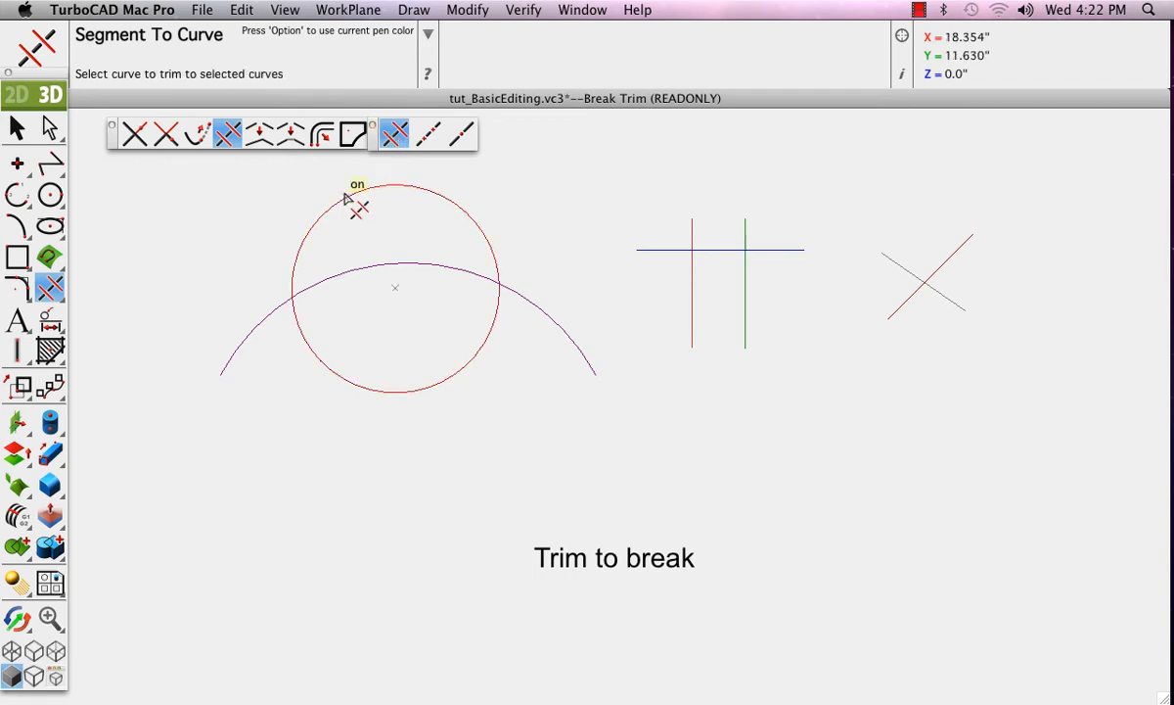
mouse_move(294, 313)
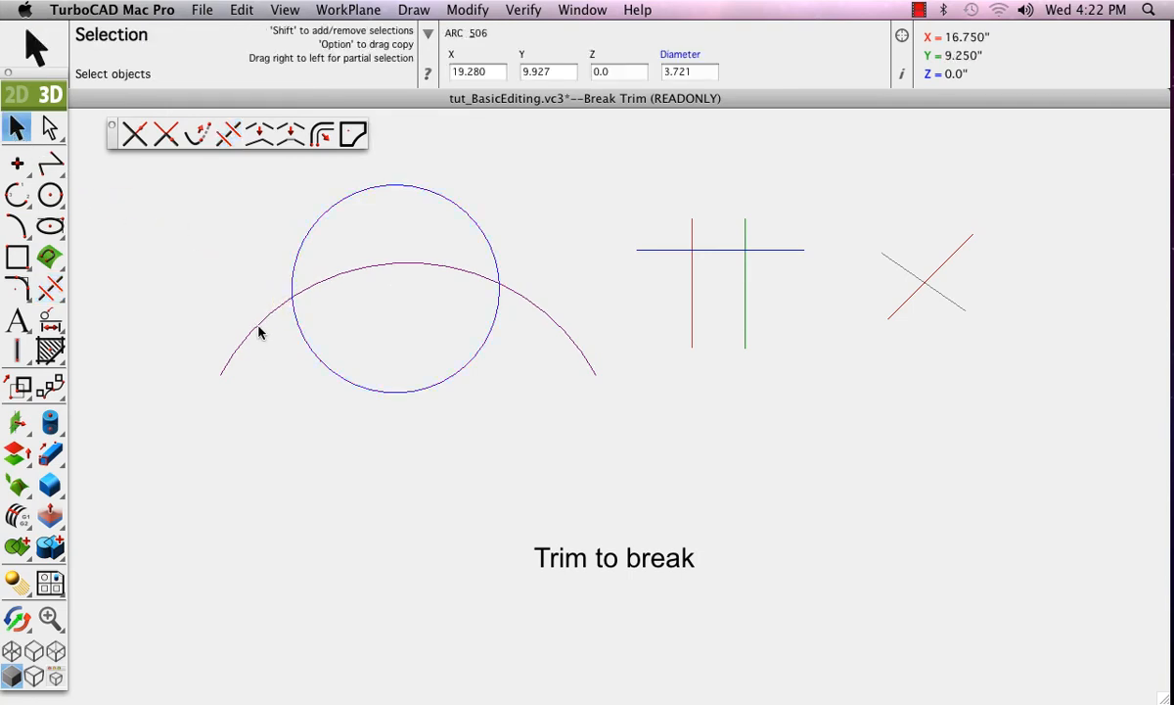
- Move a broken arc piece aside, then split both vertical lines at the horizontal line
left_click(384, 269)
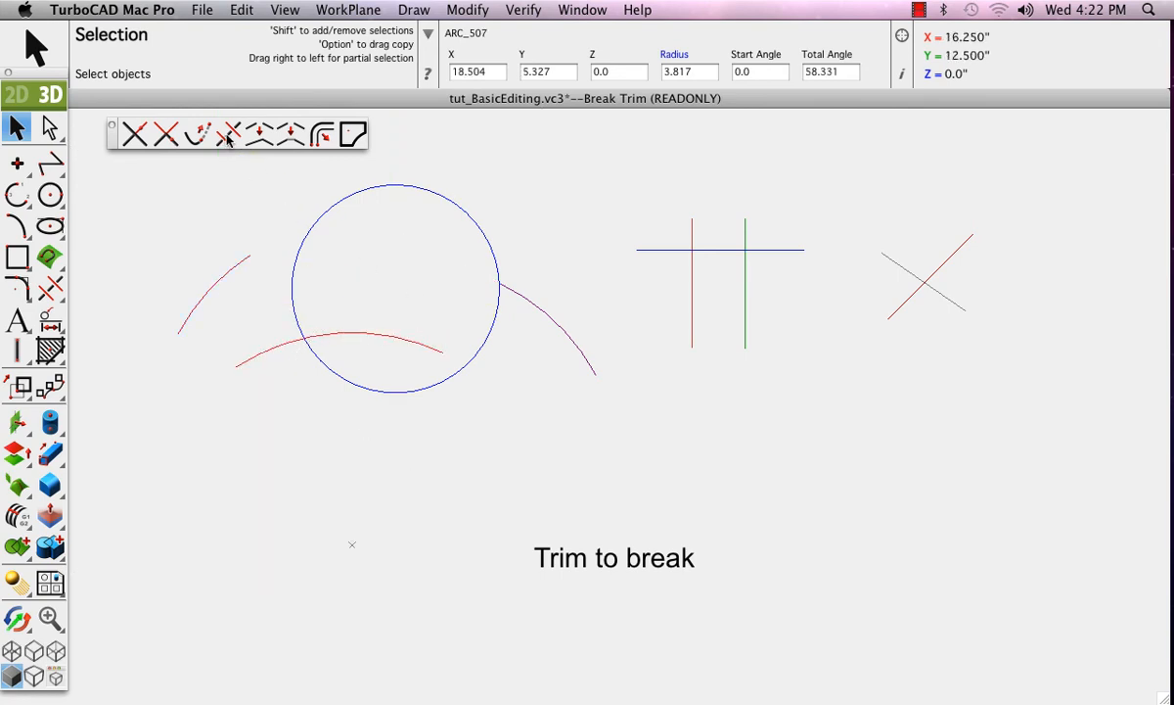
left_click(227, 134)
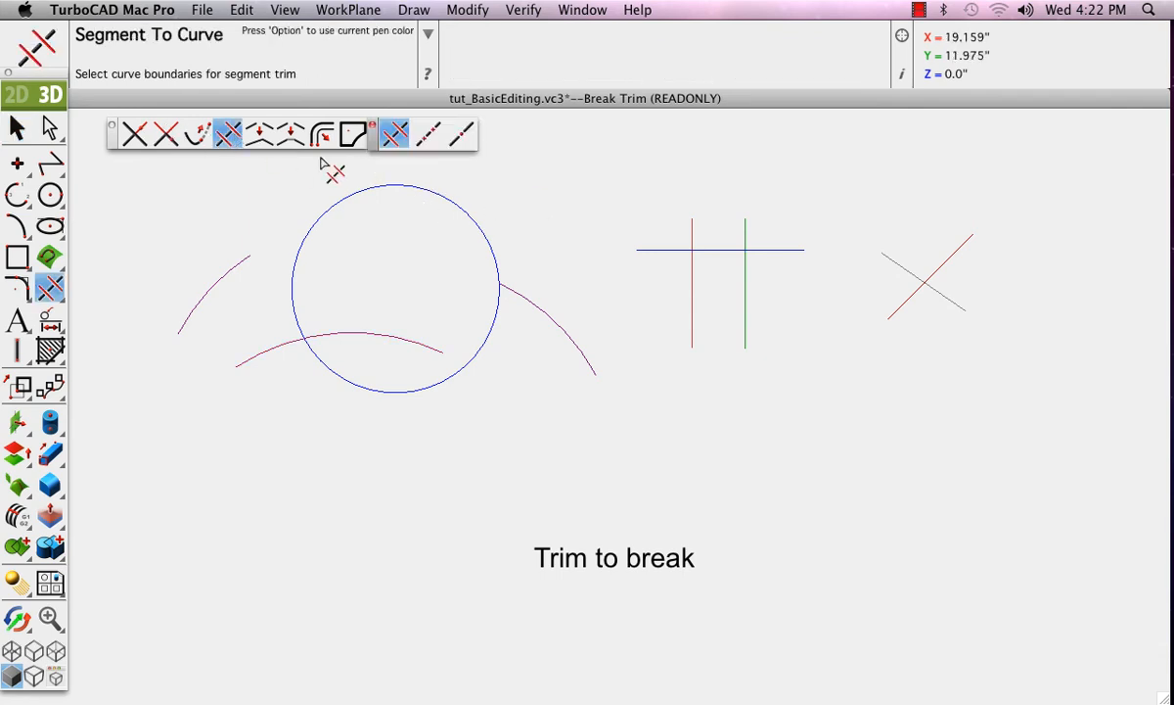
left_click(690, 251)
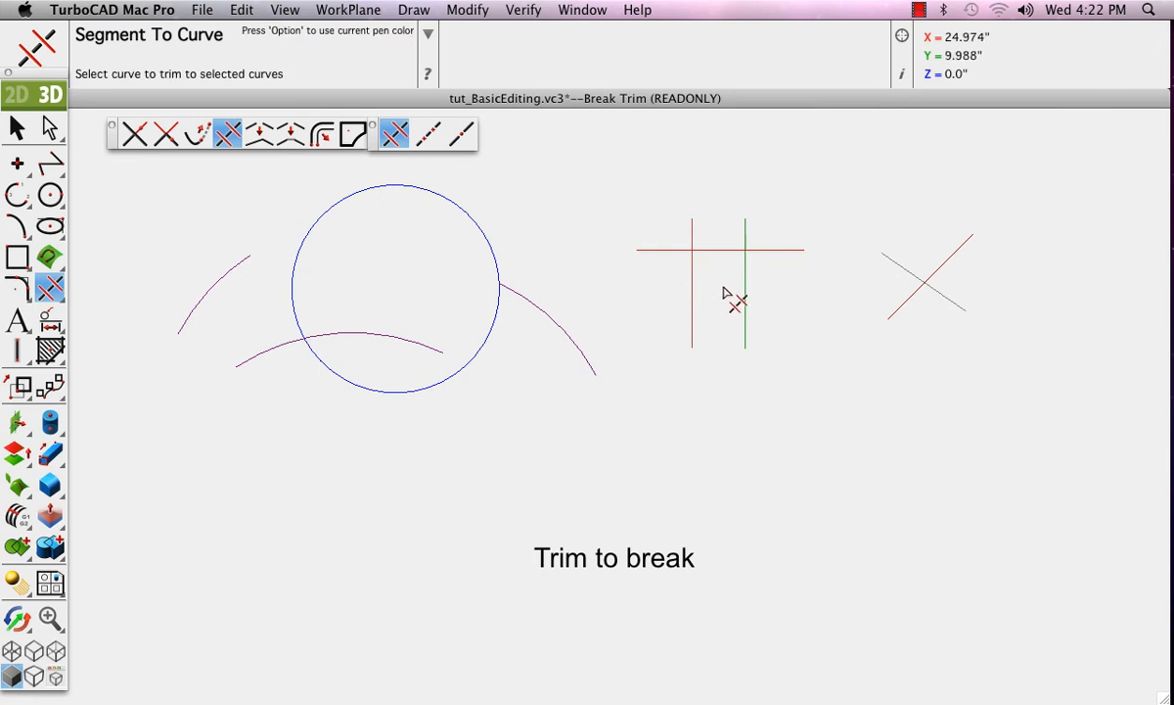
mouse_move(736, 294)
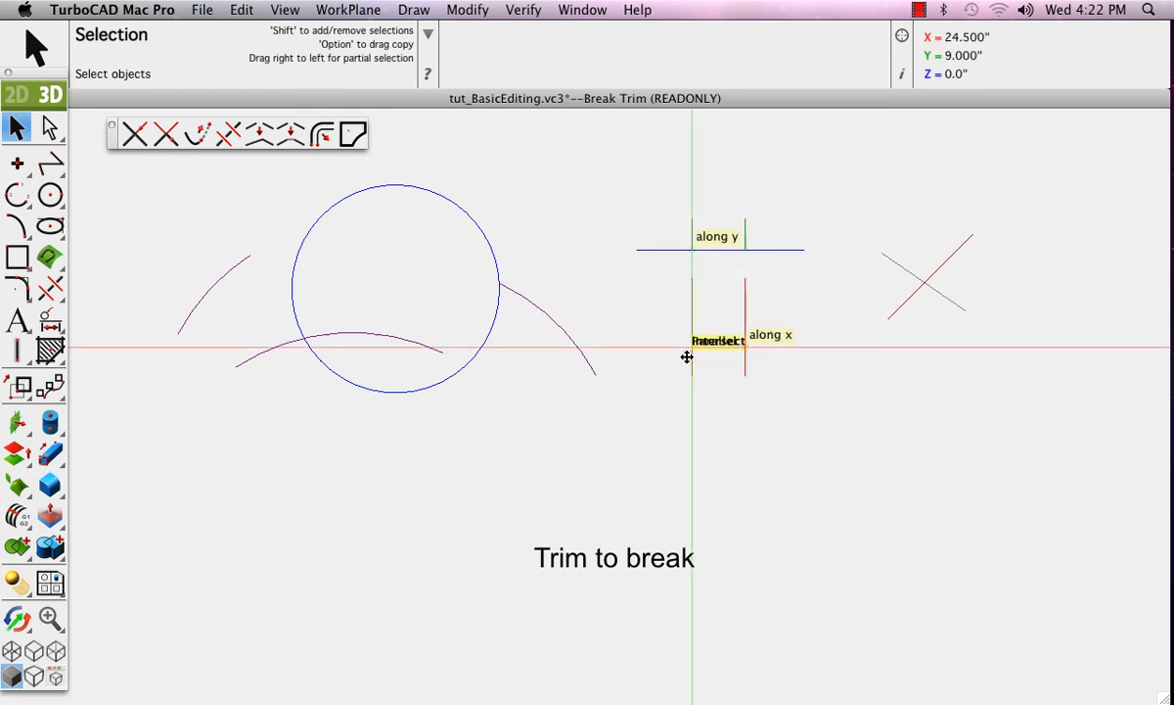
mouse_move(680, 336)
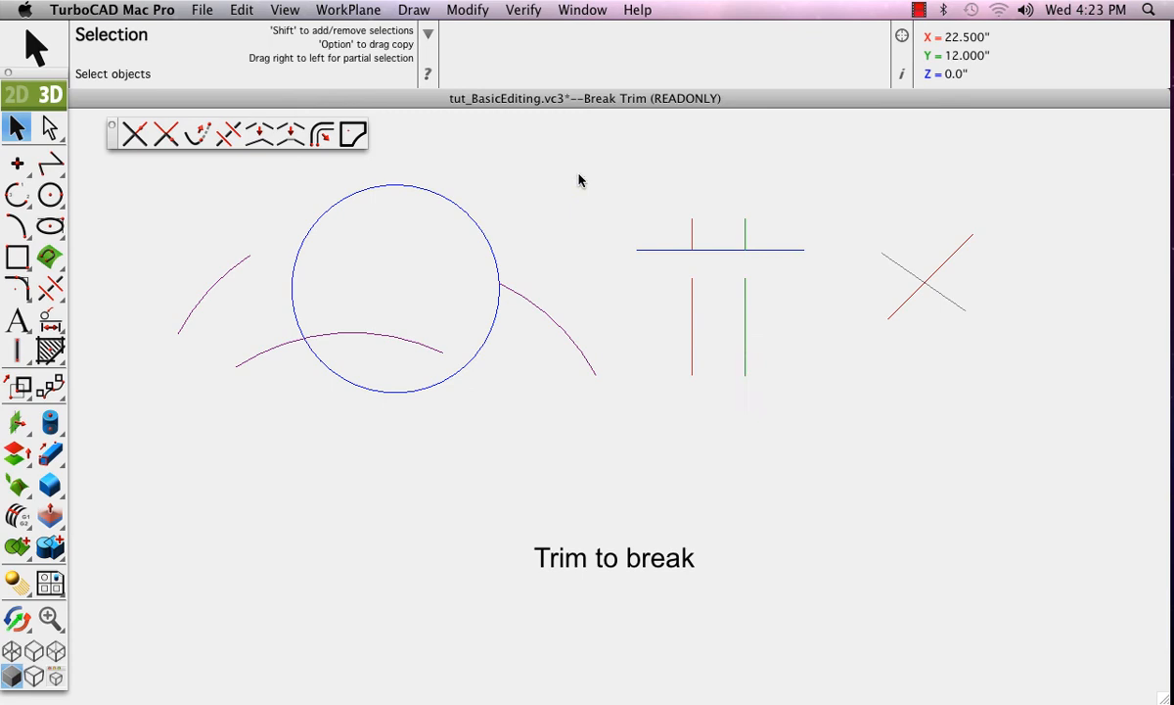
mouse_move(536, 203)
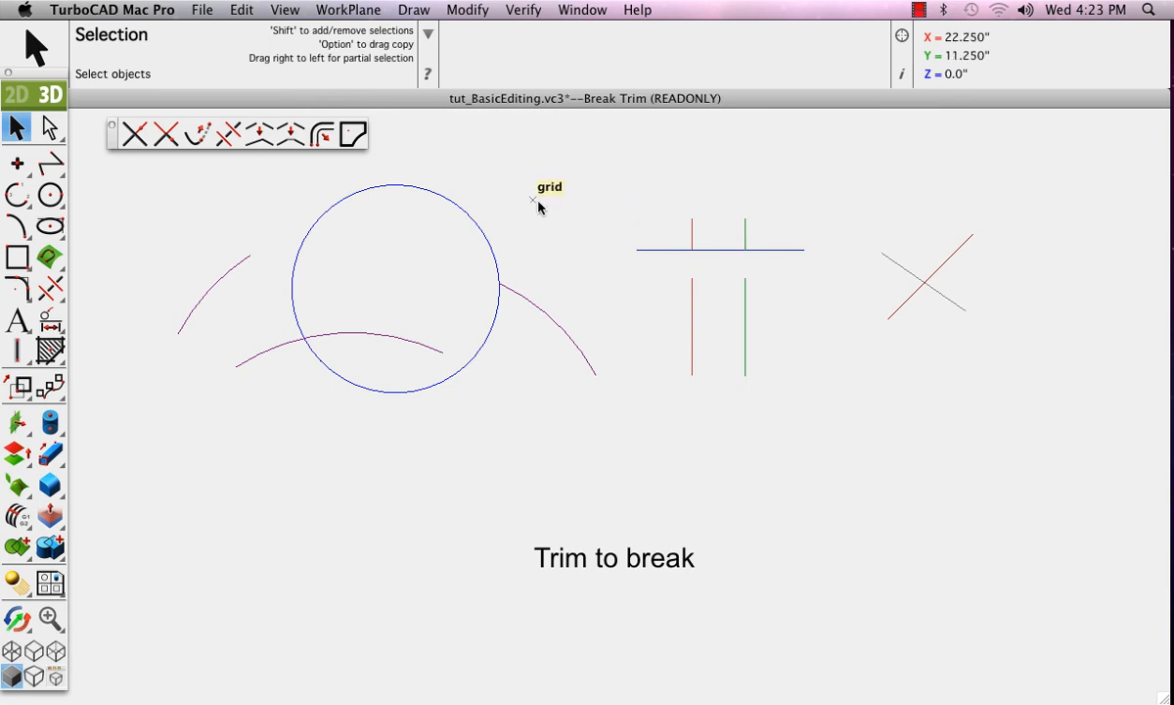
mouse_move(232, 140)
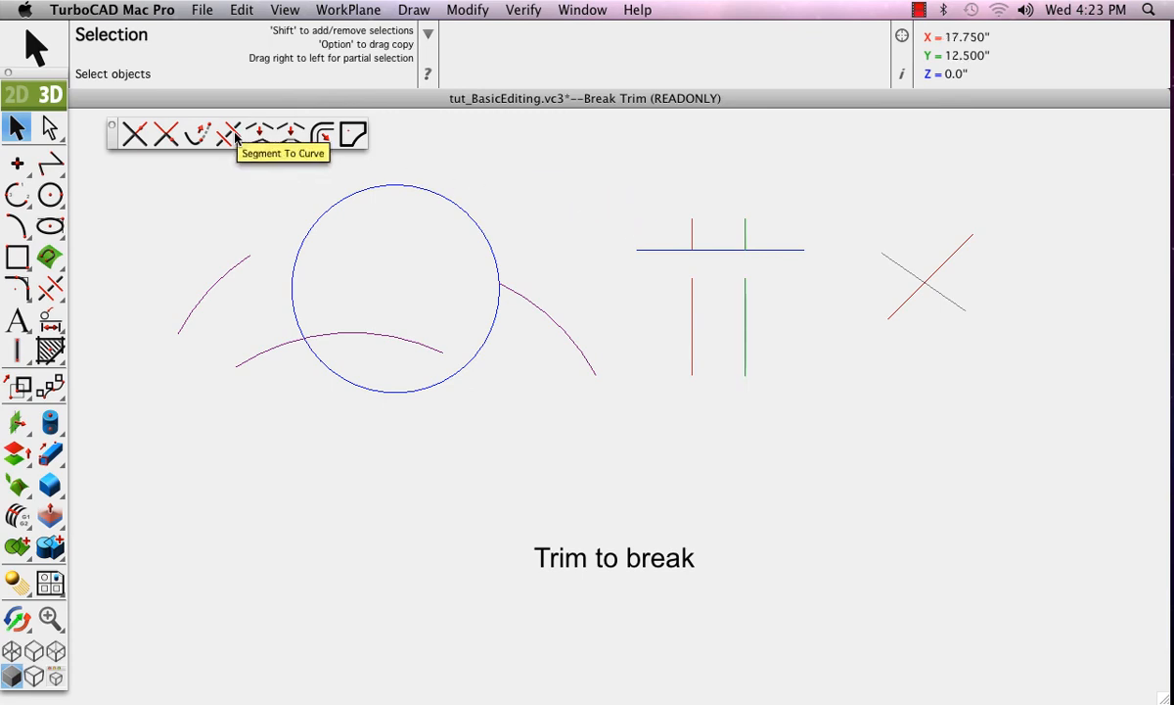
left_click(284, 9)
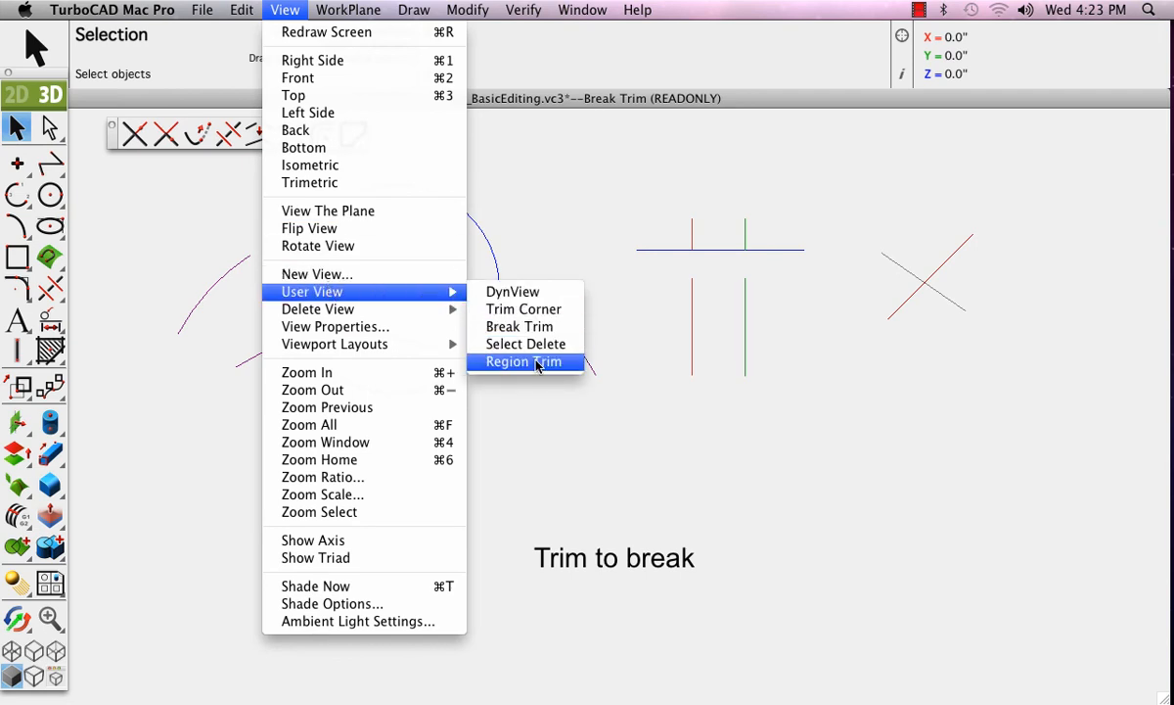
- Show the Region Trim user view and activate the Region Trim tool
left_click(525, 361)
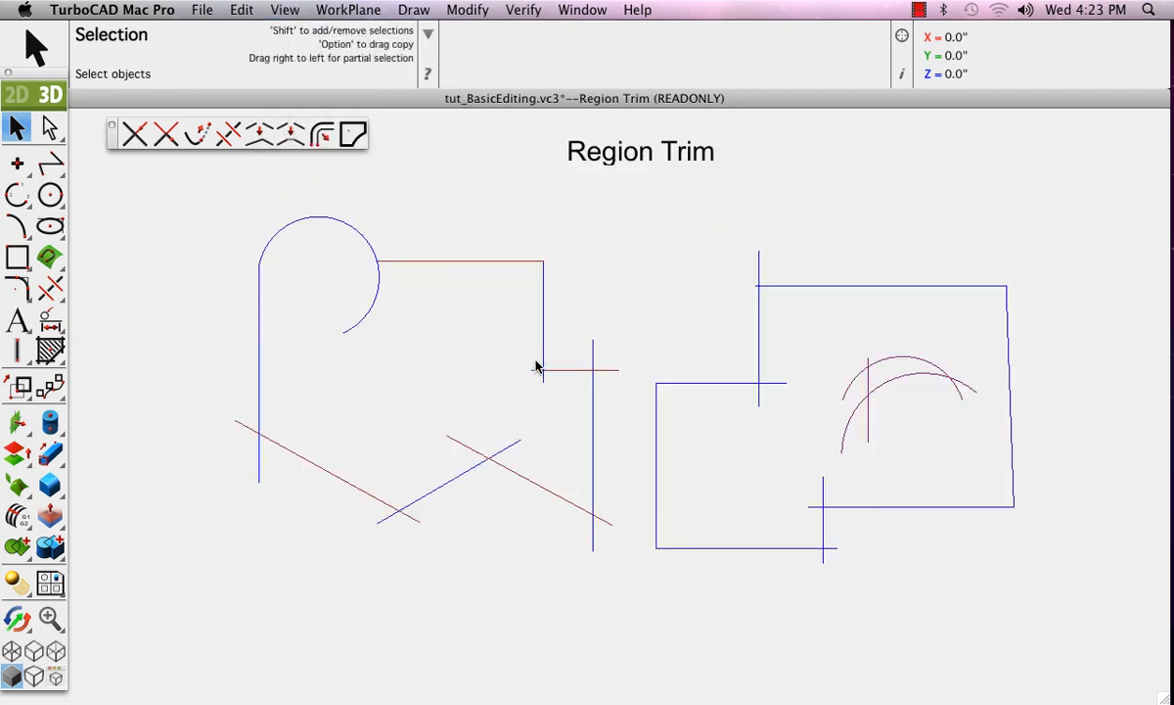
mouse_move(352, 134)
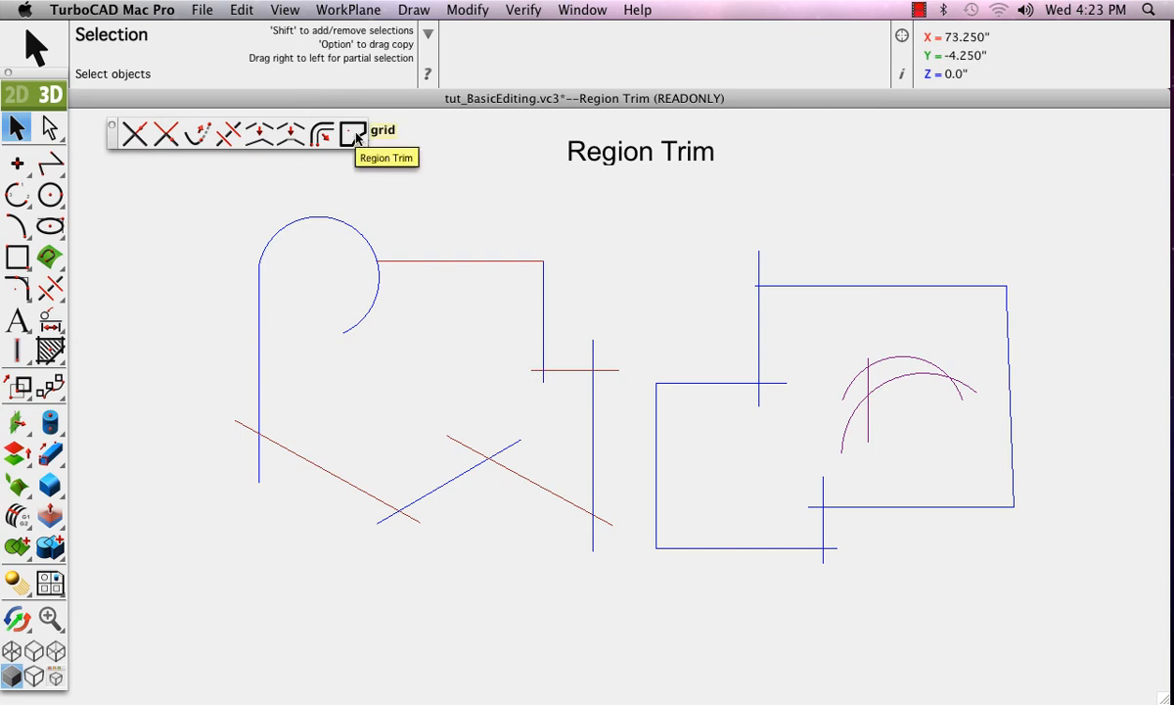
left_click(353, 134)
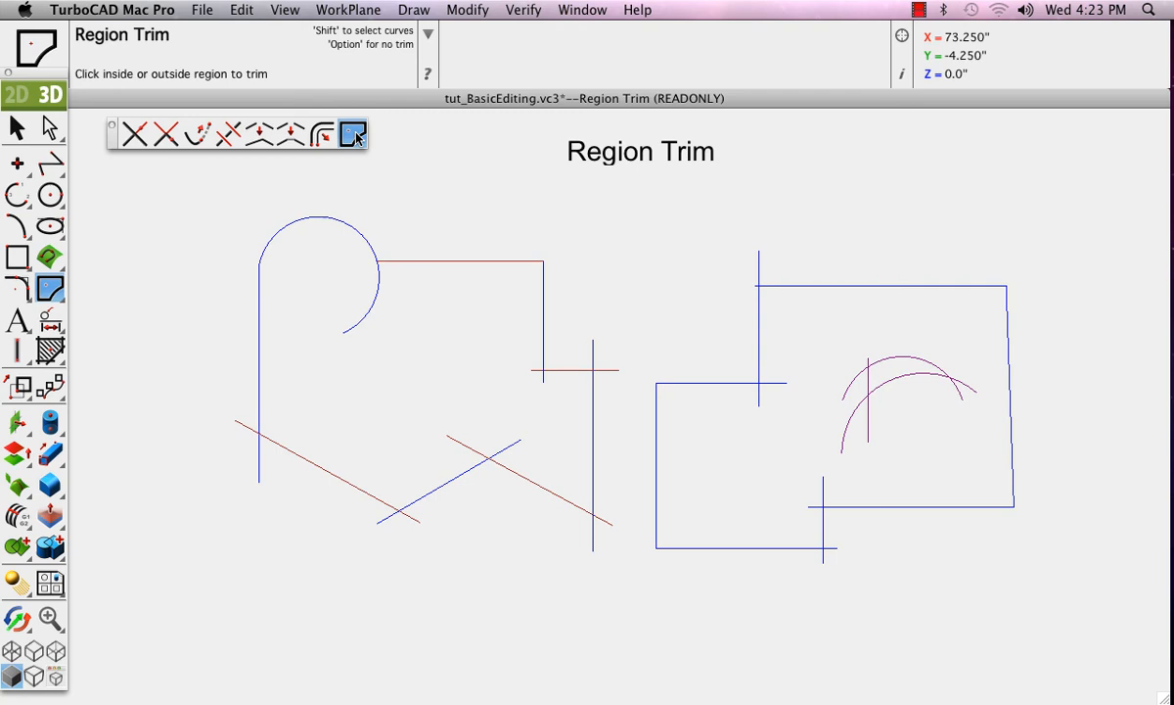
mouse_move(426, 401)
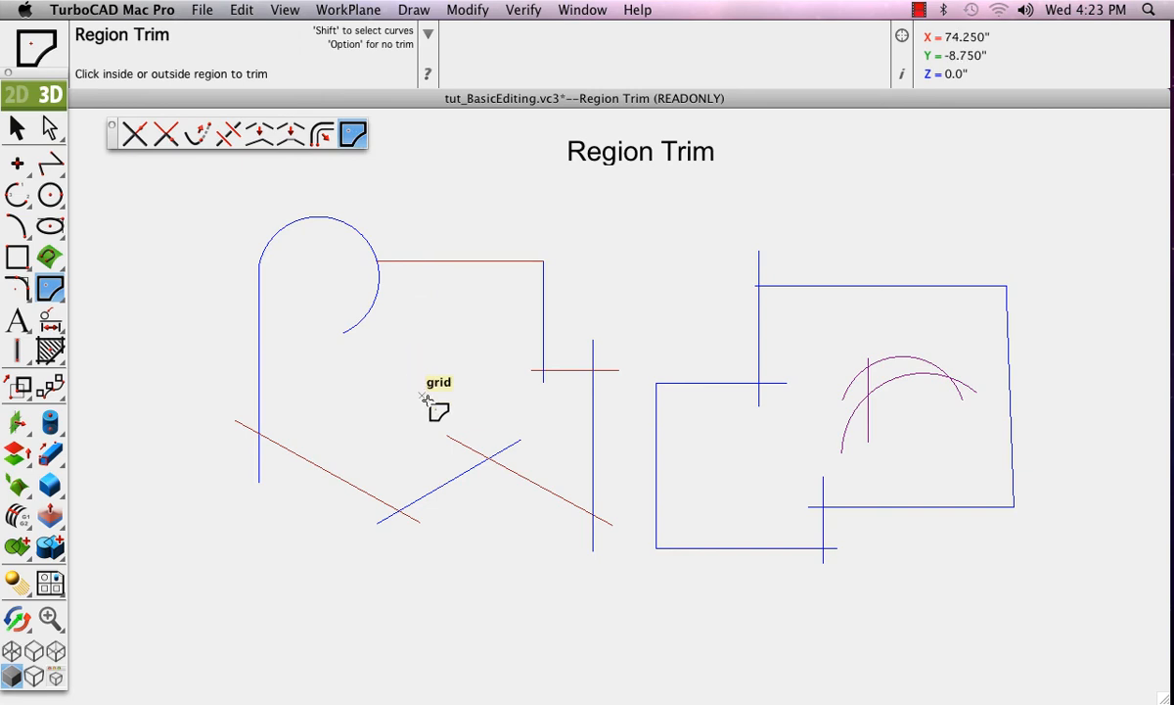
left_click(436, 405)
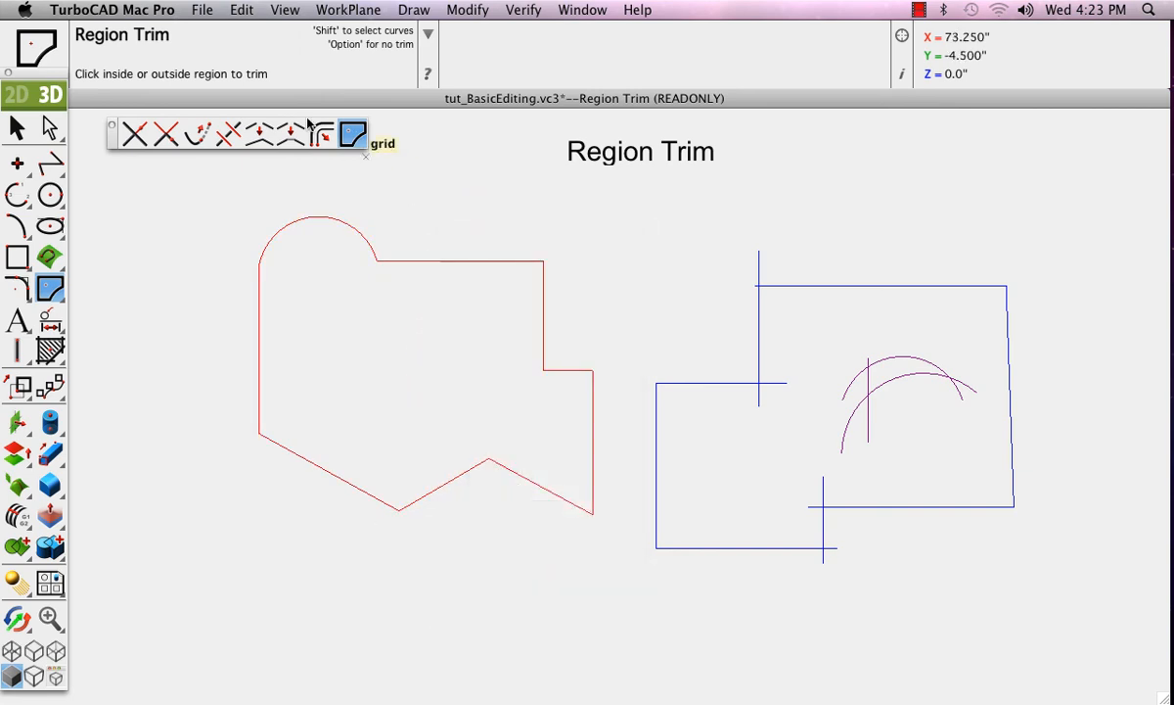
left_click(241, 9)
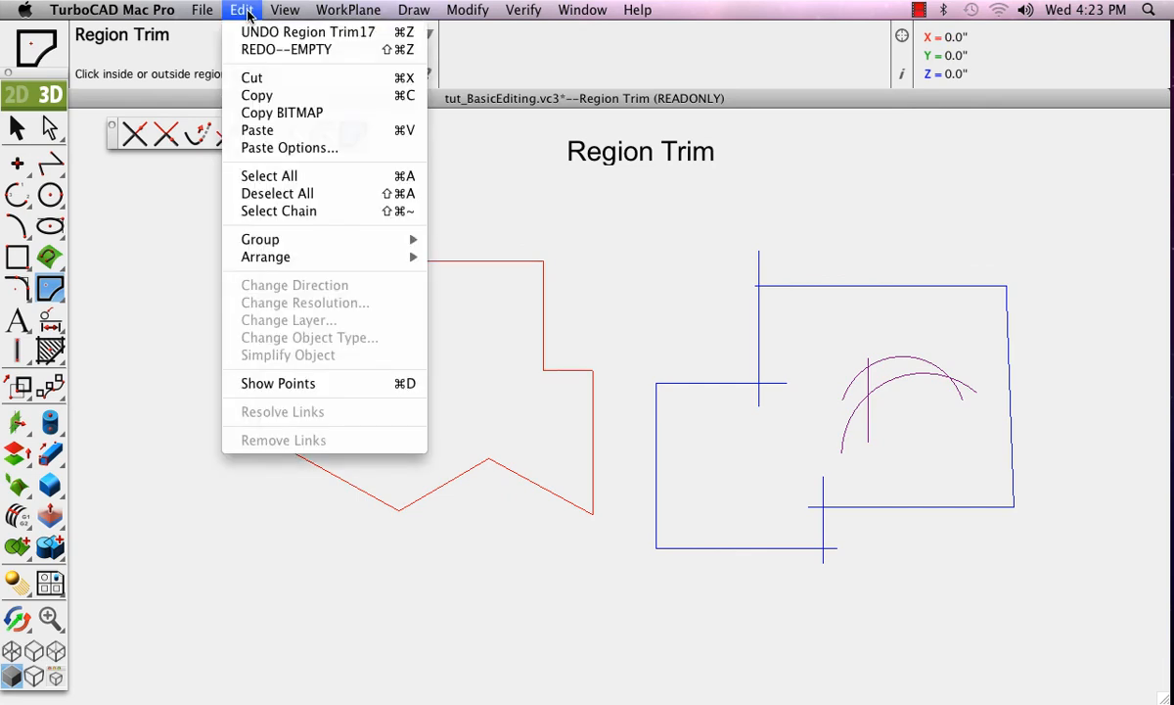
left_click(308, 31)
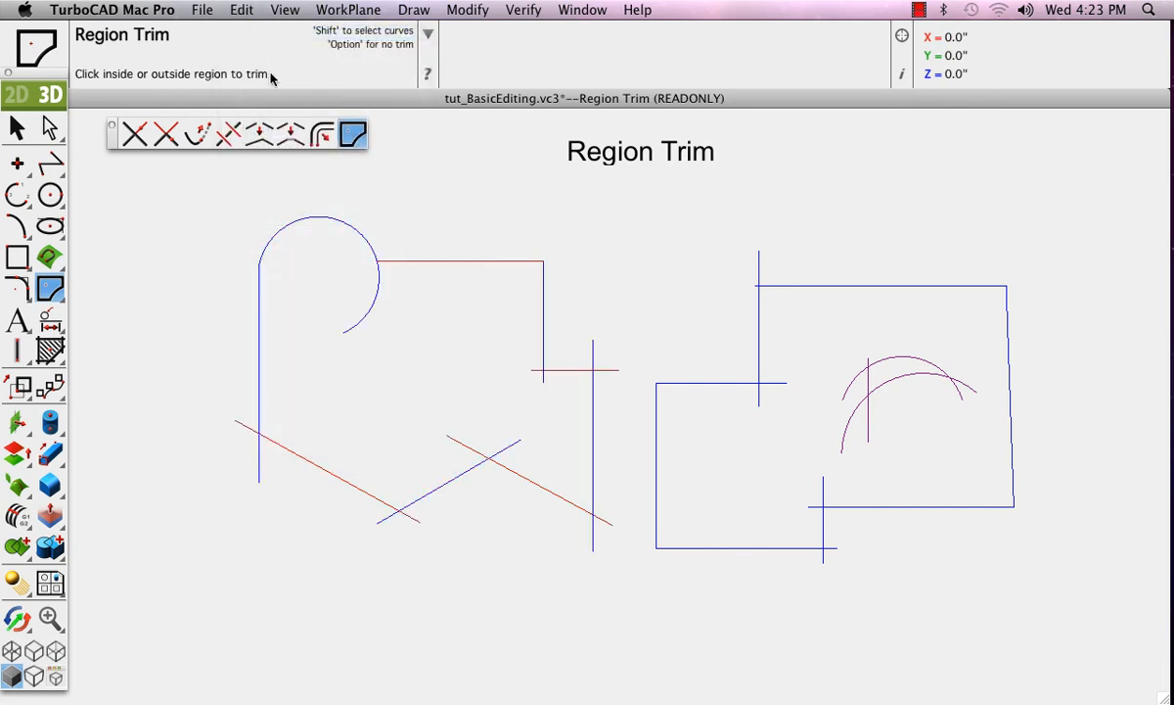
mouse_move(445, 209)
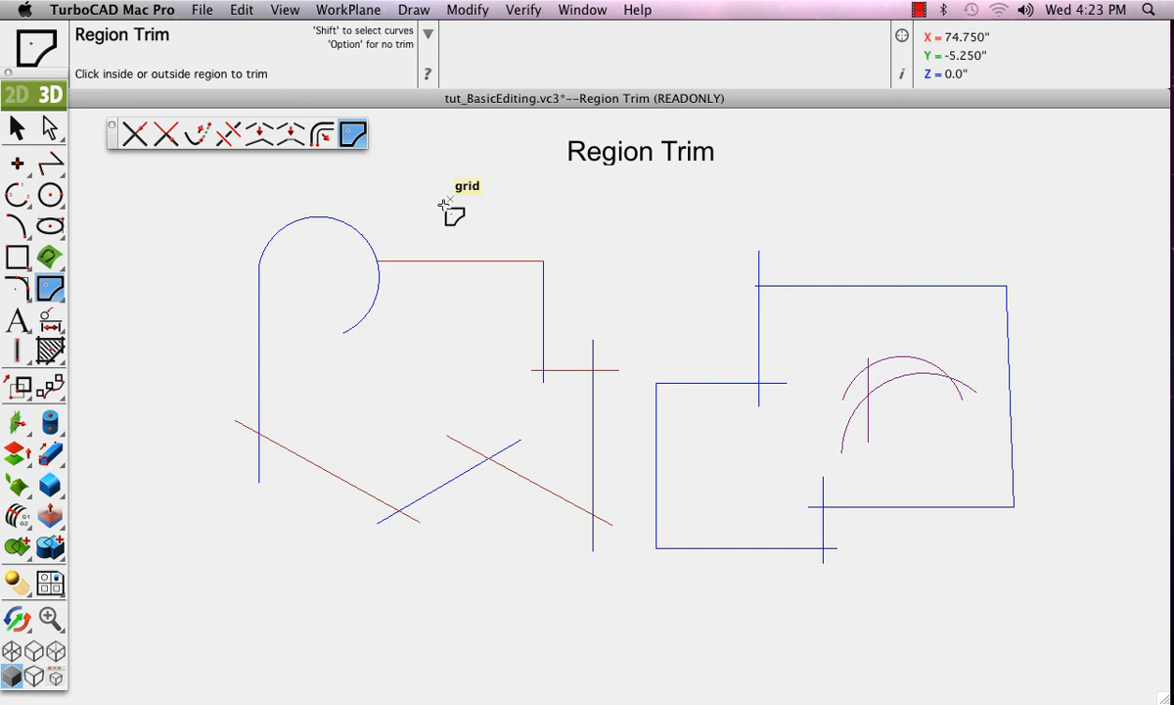
mouse_move(538, 259)
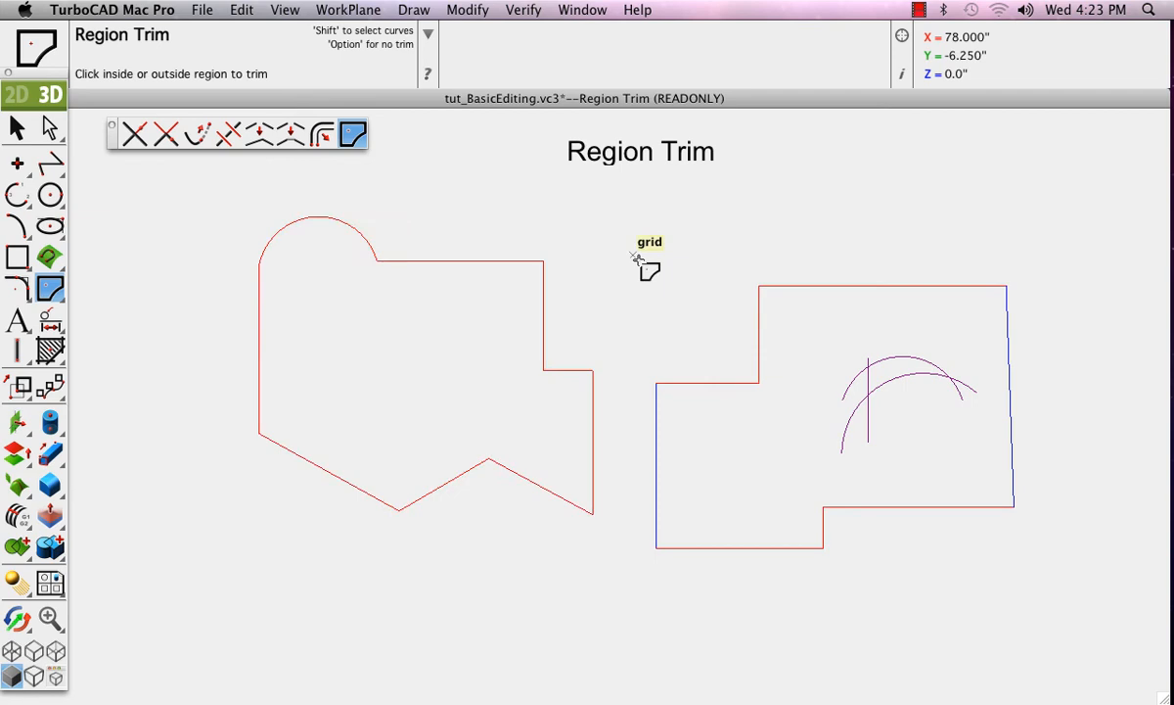
mouse_move(279, 44)
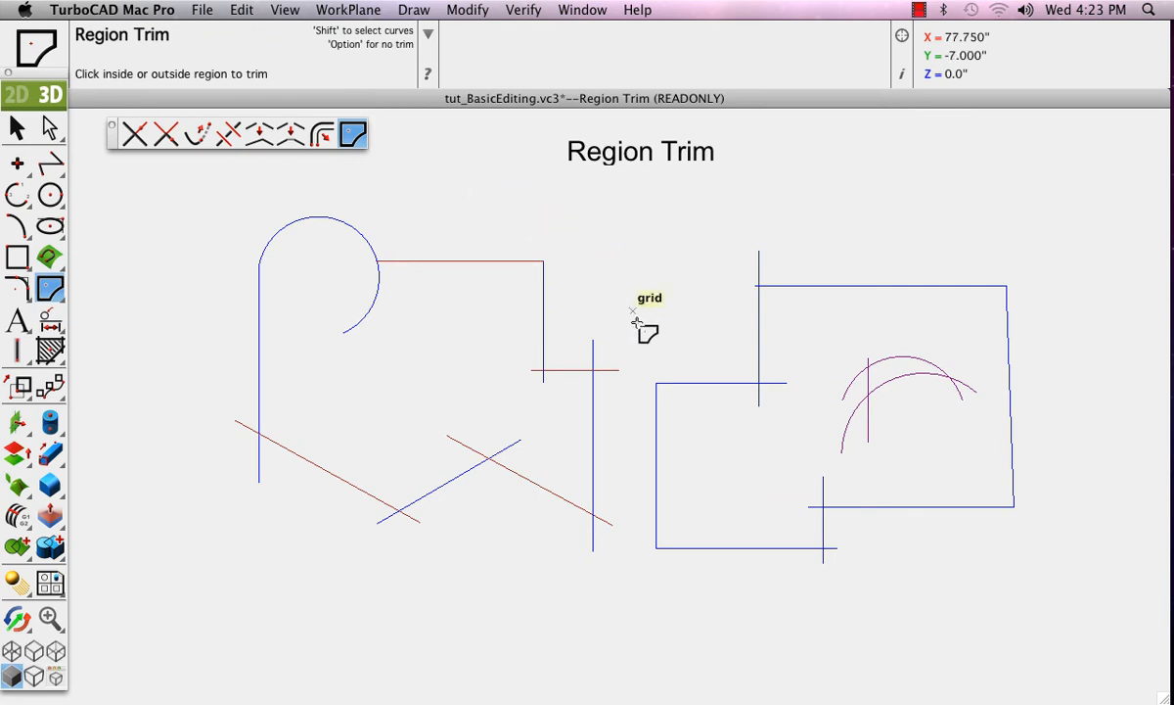
left_click(736, 455)
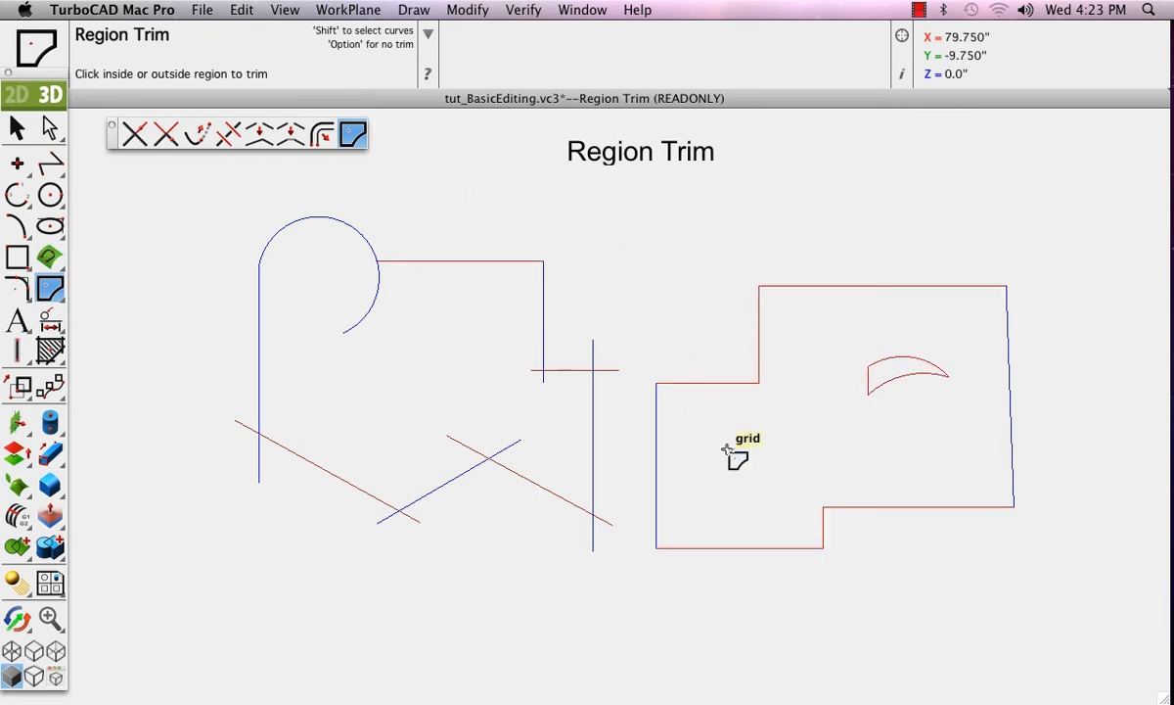
mouse_move(246, 31)
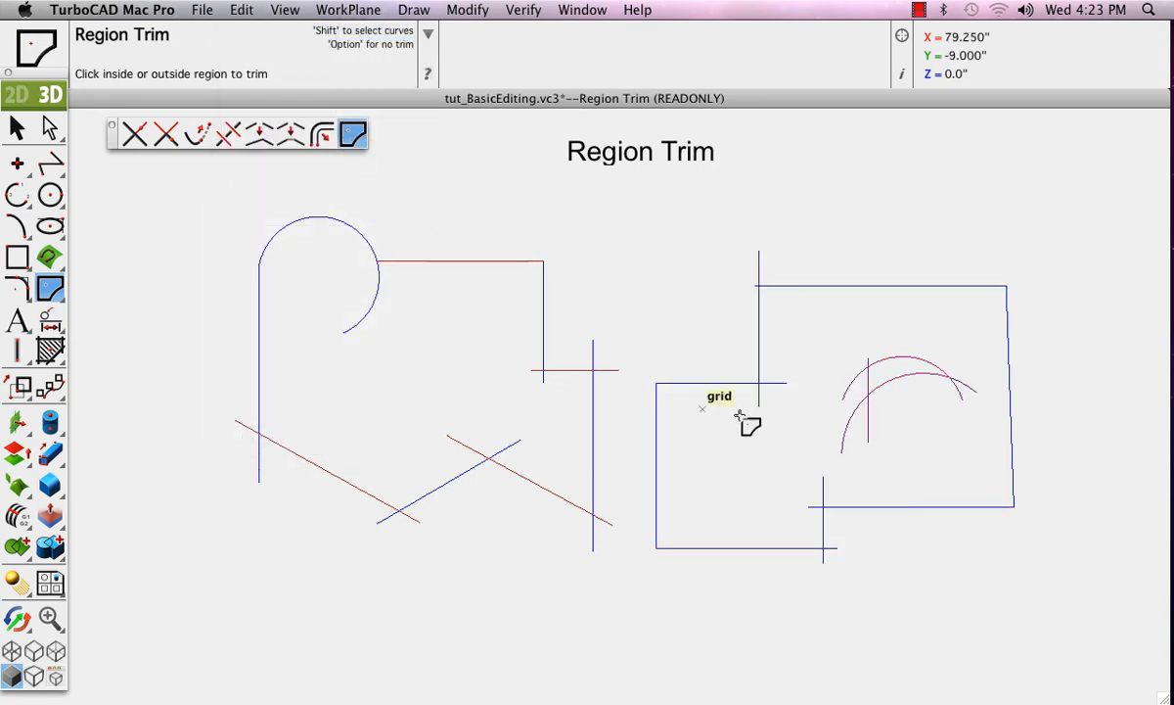
mouse_move(899, 379)
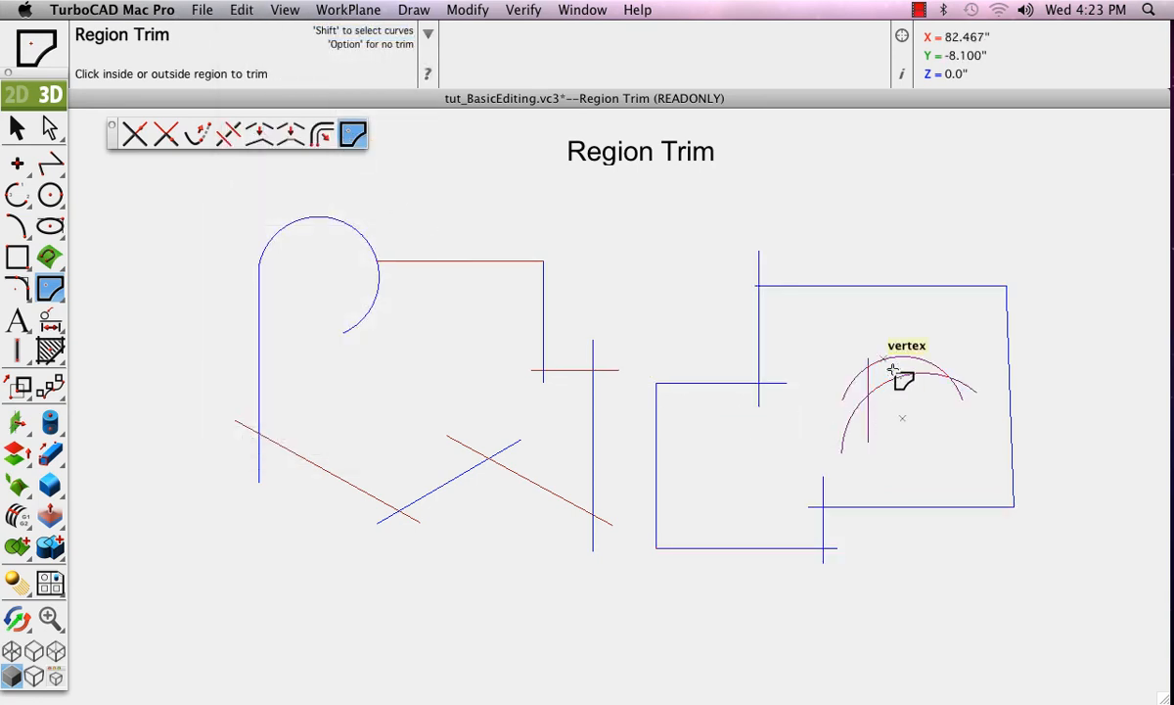
mouse_move(890, 382)
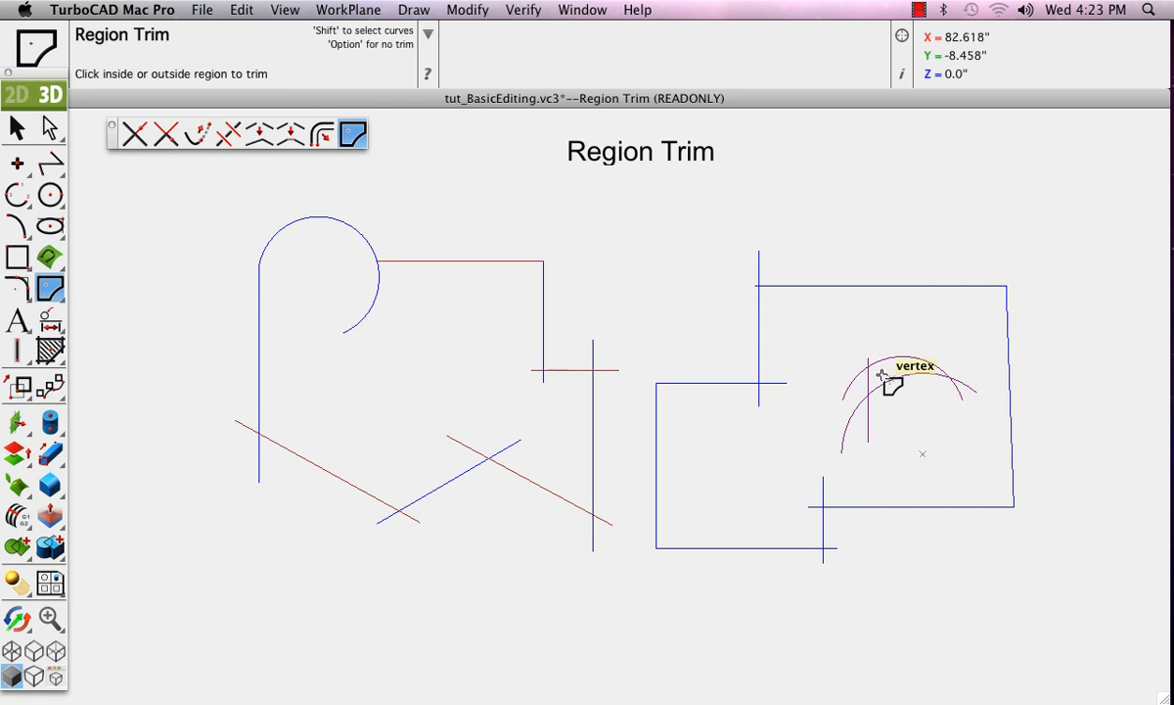